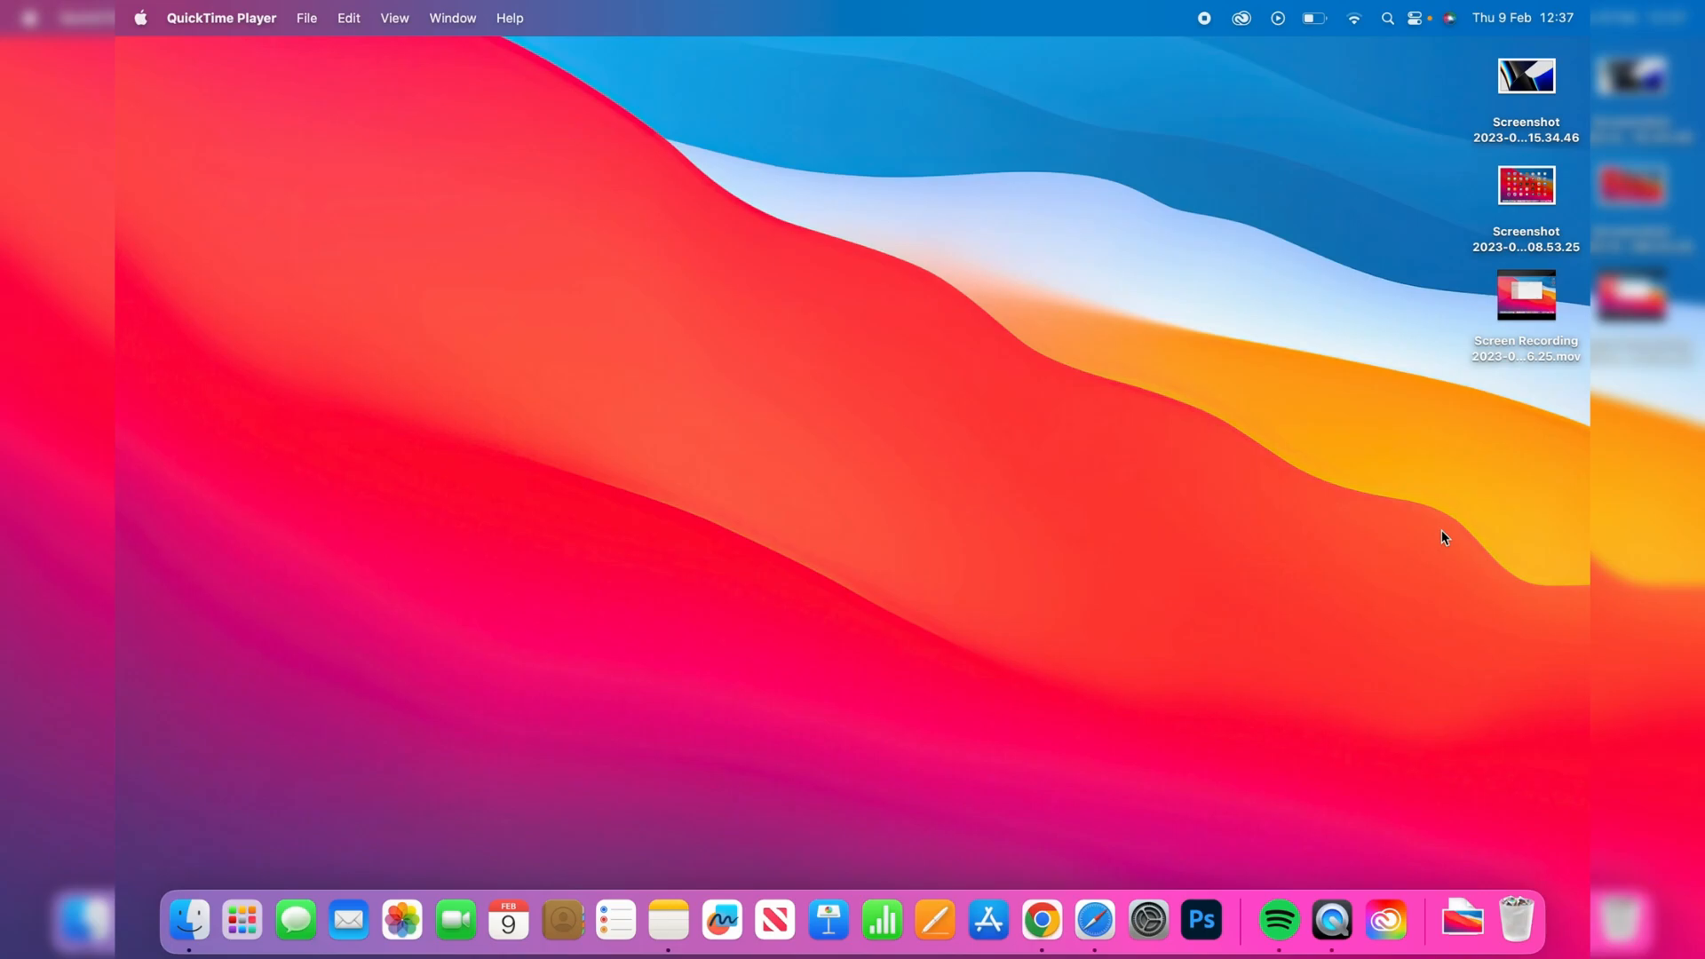
pyautogui.moveTo(1093, 921)
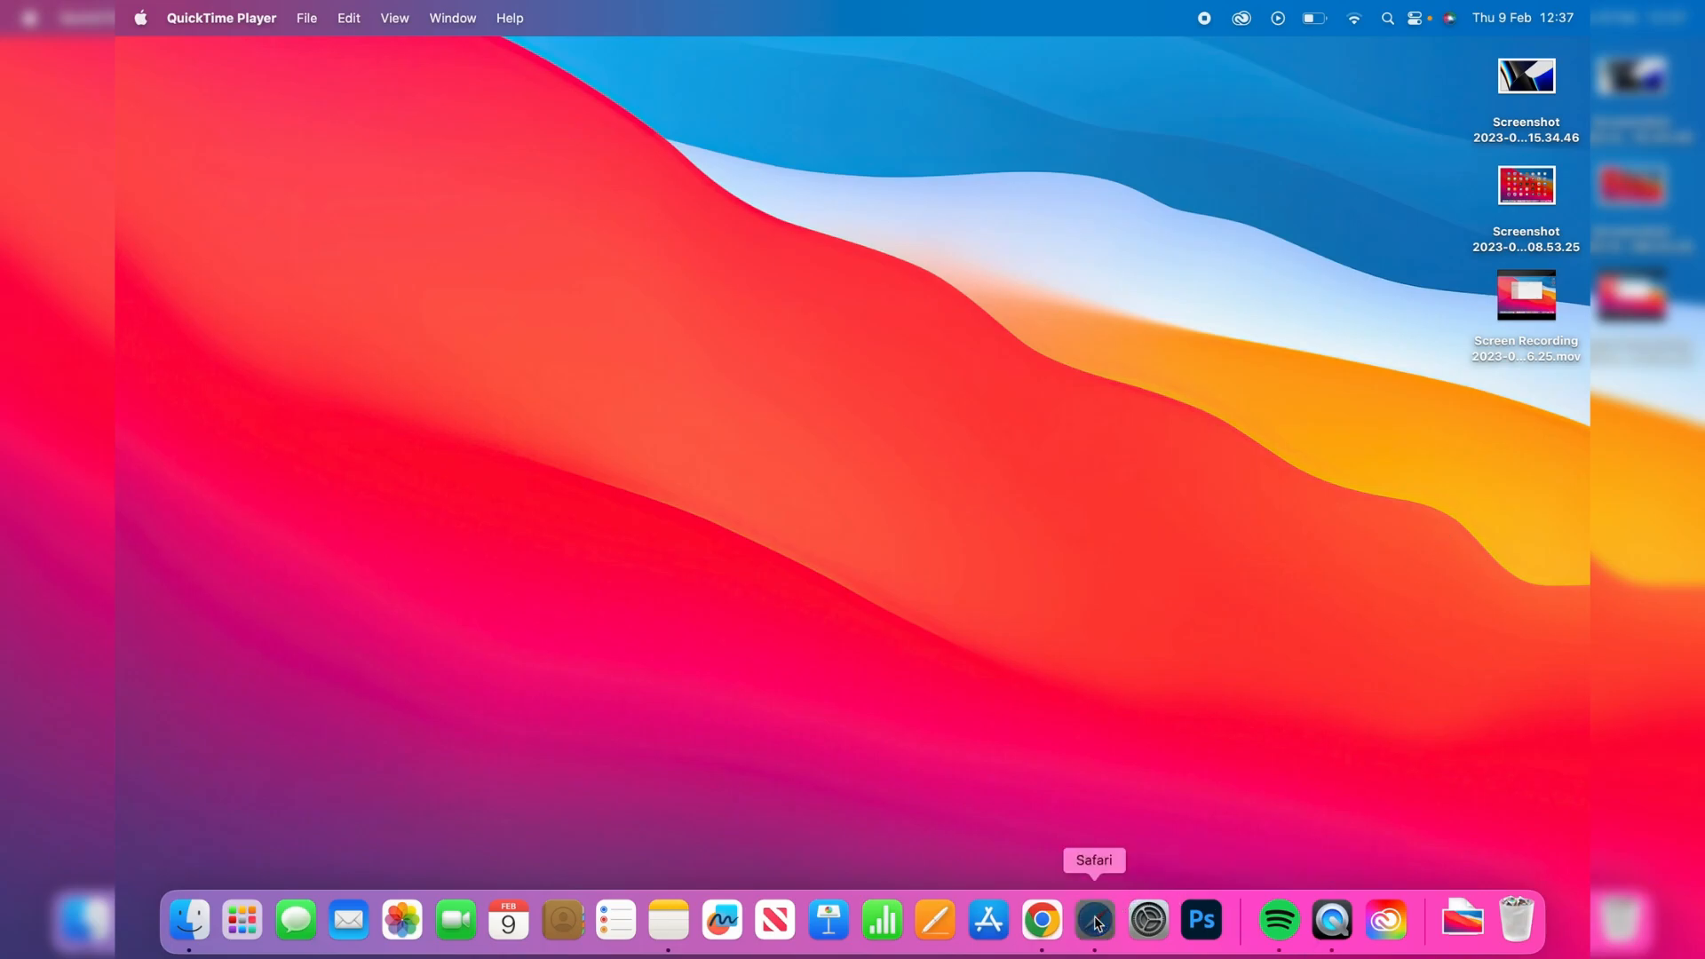
# Launch Safari from the Dock to its start page.
pyautogui.click(1094, 921)
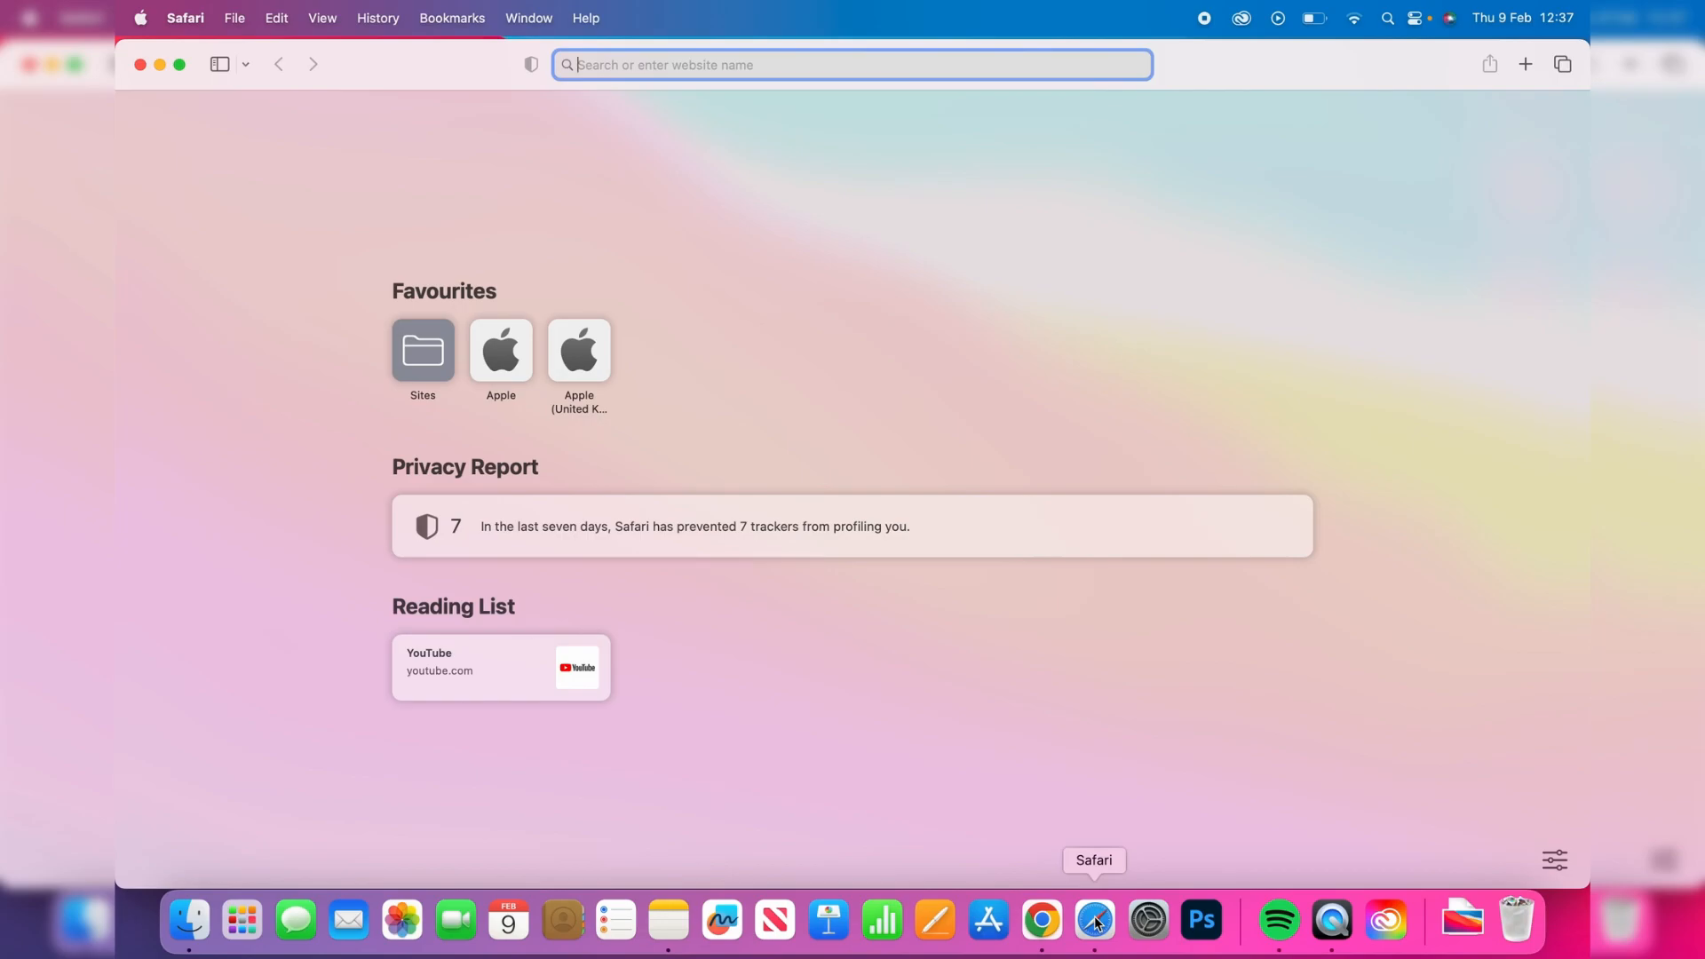
# Search Google for 'epic games' and open the 'Home - Epic Games' result.
pyautogui.write('epic')
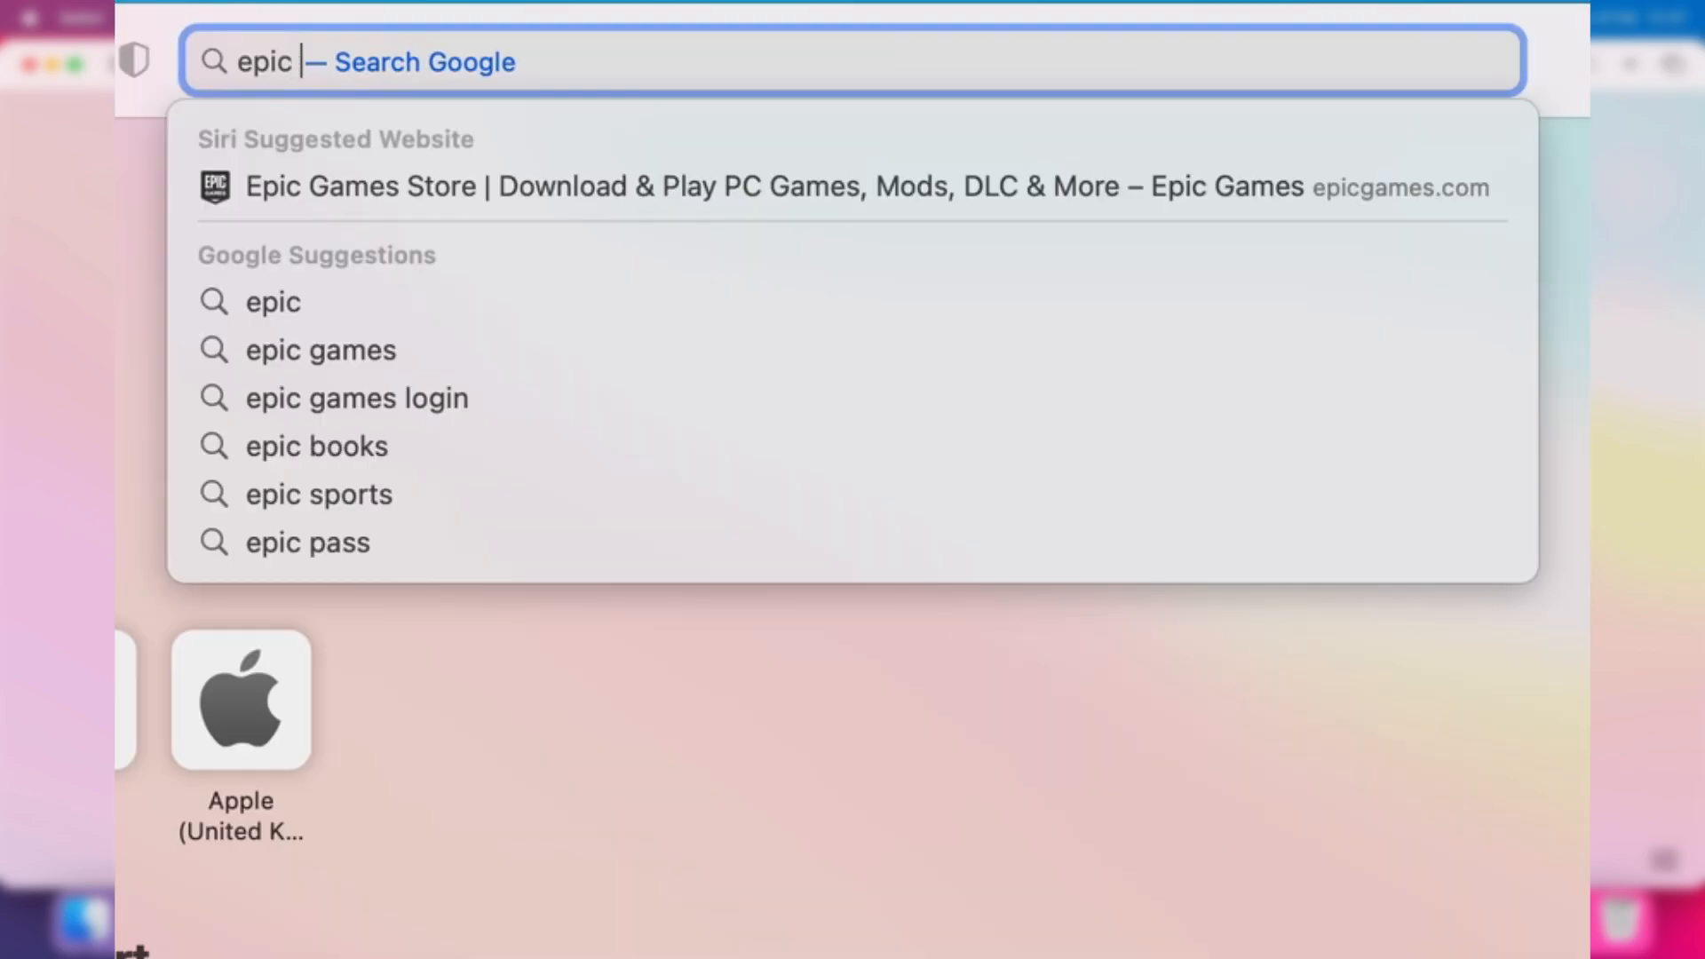
pyautogui.click(320, 349)
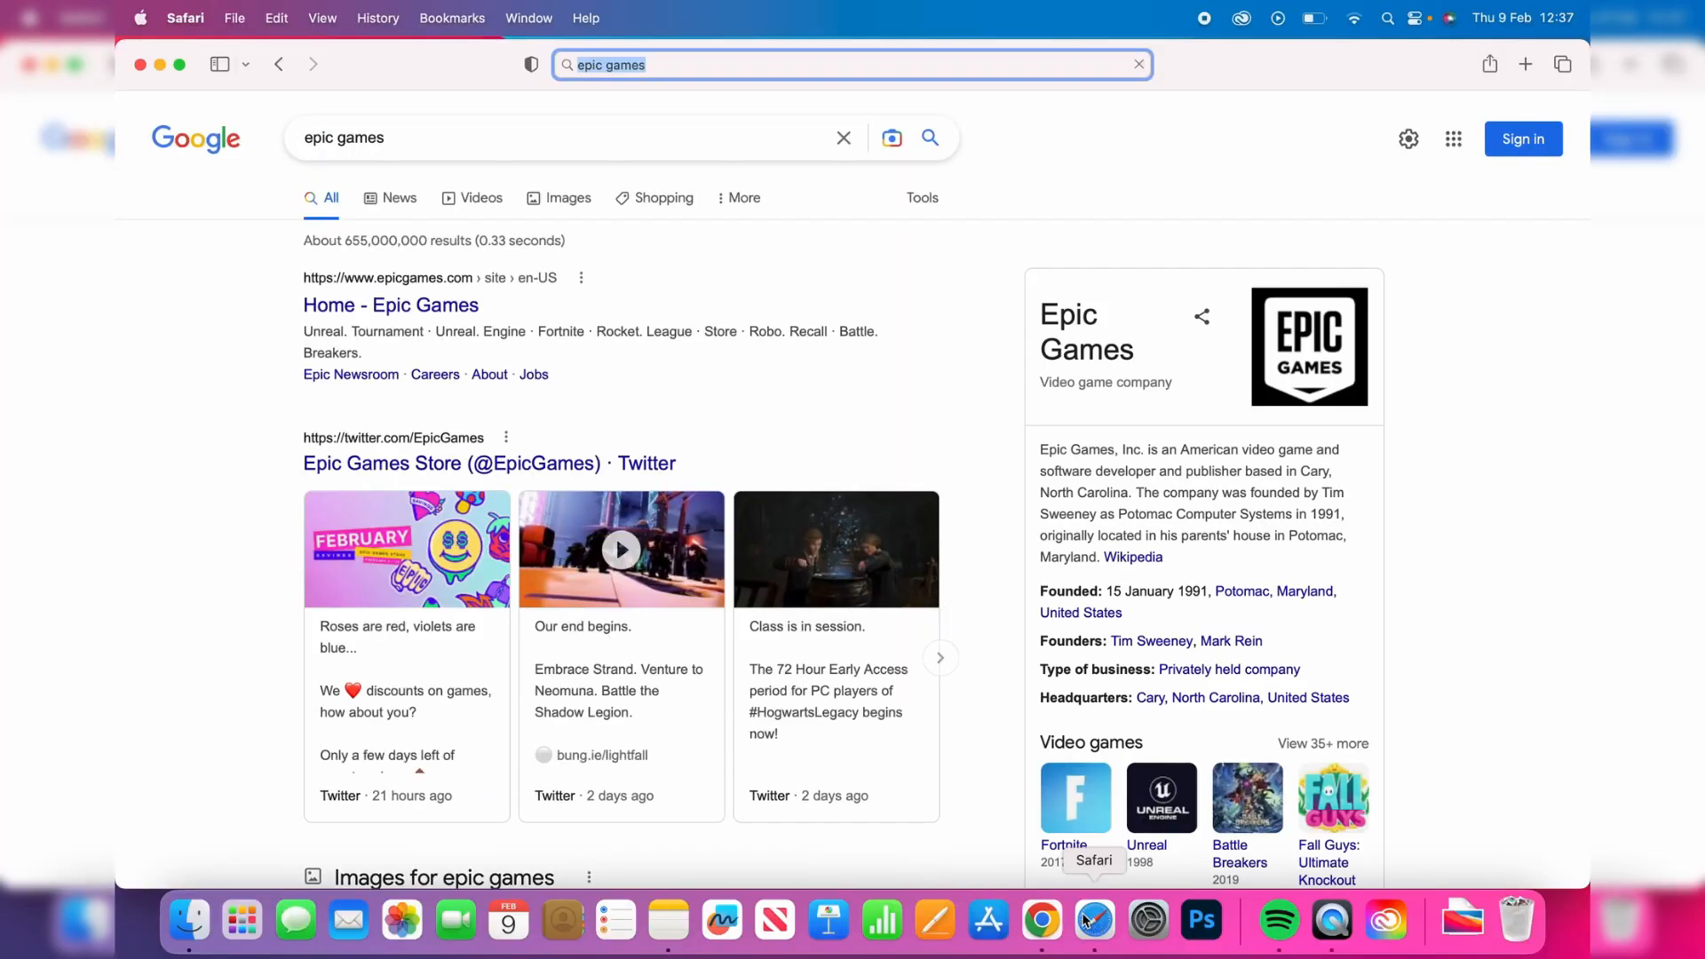
pyautogui.scroll(-3)
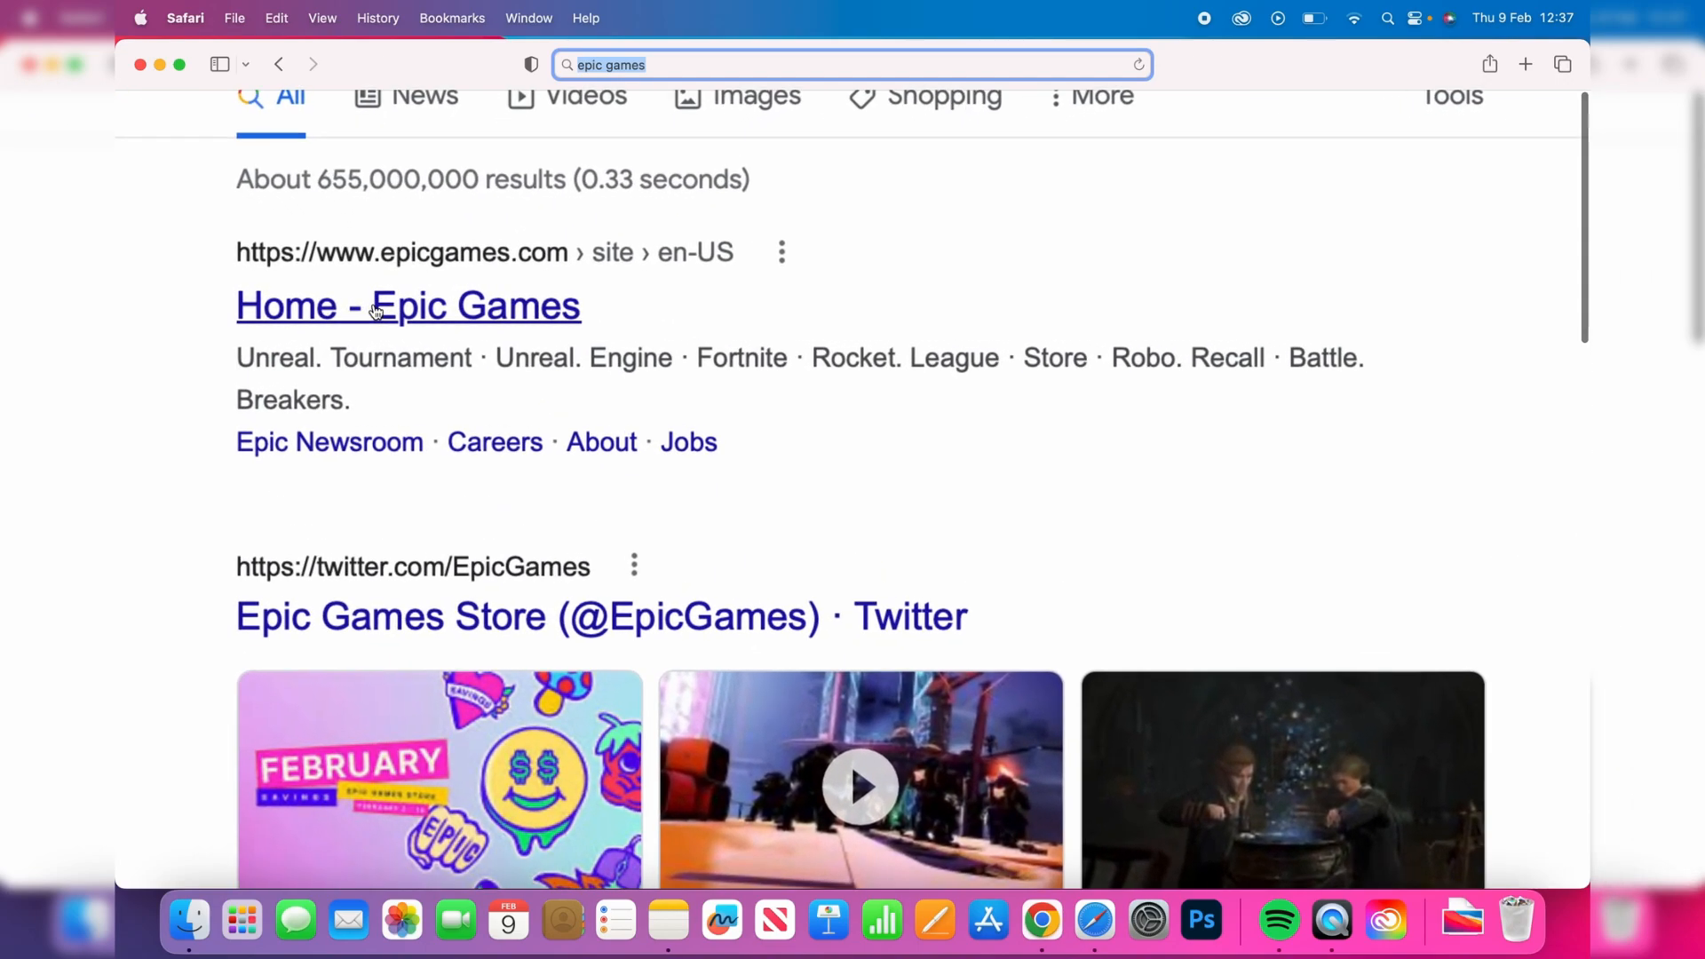
pyautogui.click(407, 306)
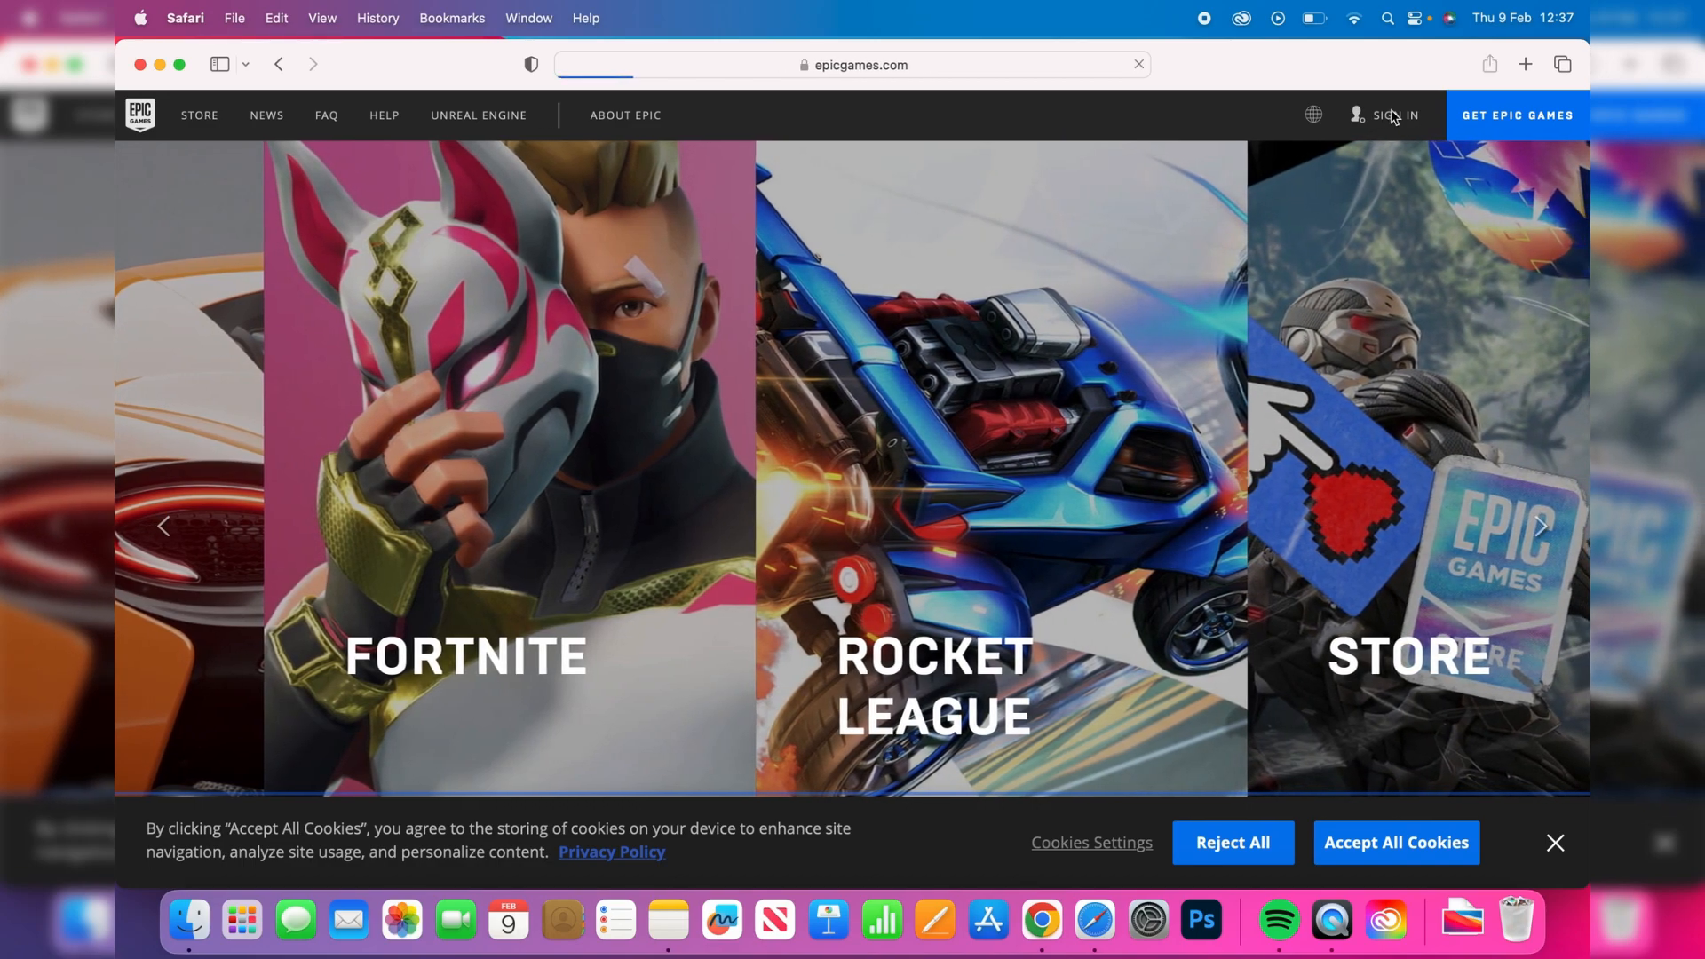
# Log in to the Epic Games account via Sign In and return to the homepage.
pyautogui.click(1390, 115)
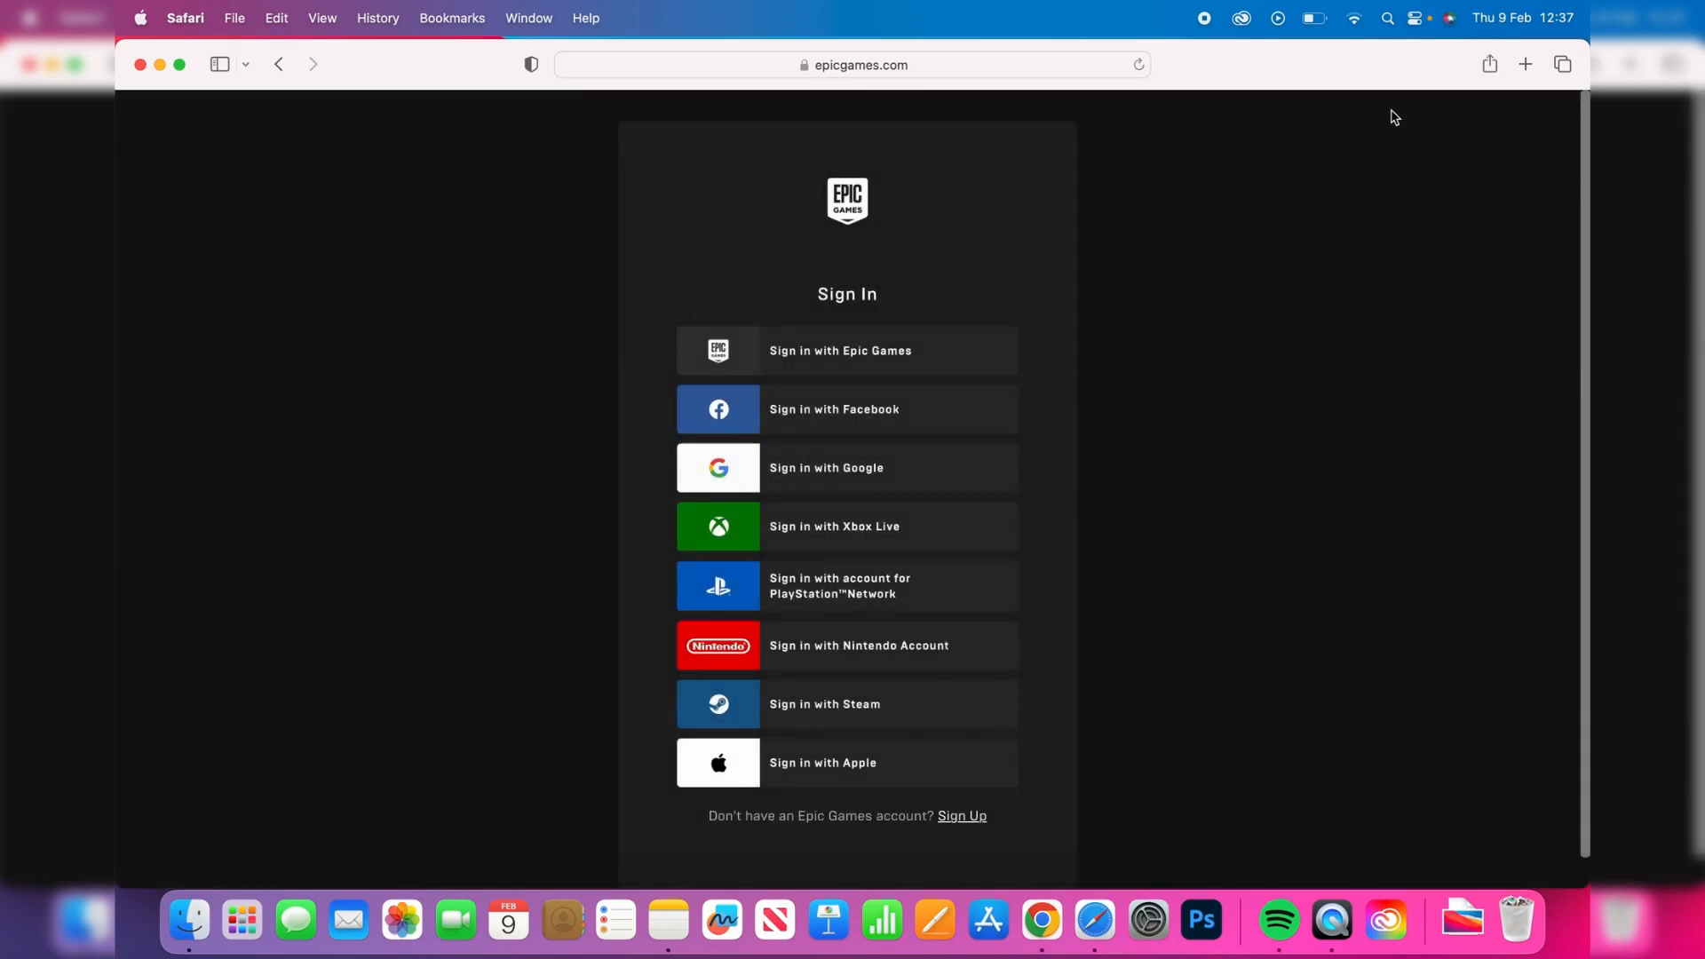
pyautogui.moveTo(1142, 480)
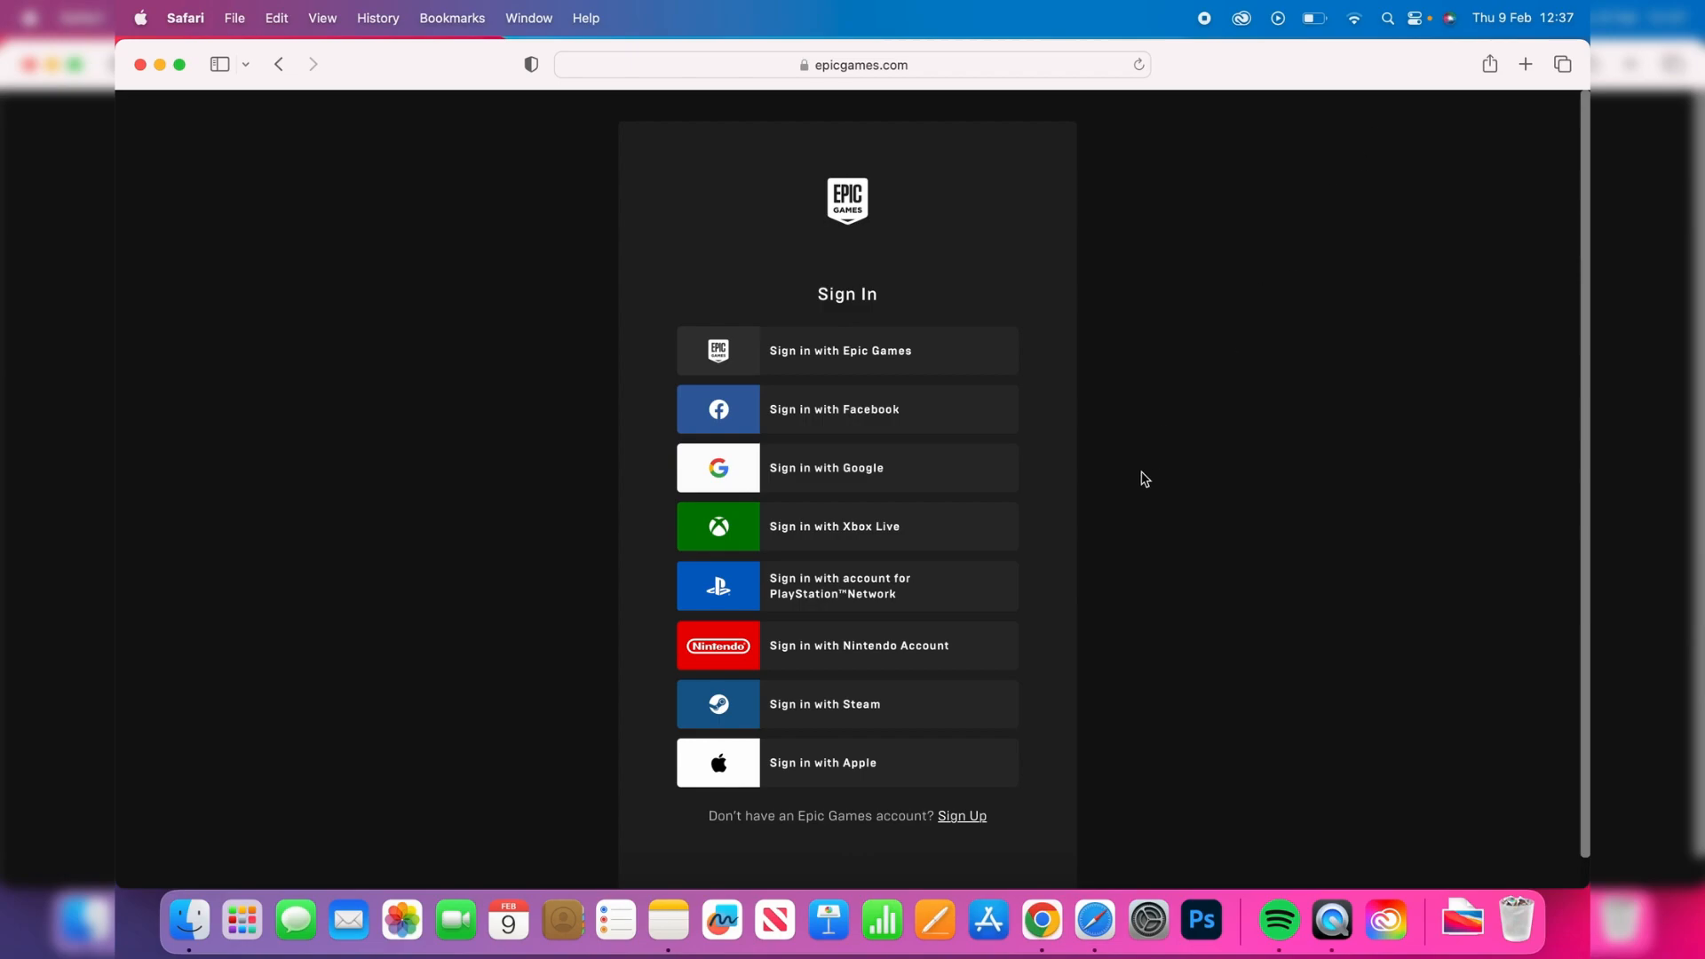
pyautogui.moveTo(1073, 817)
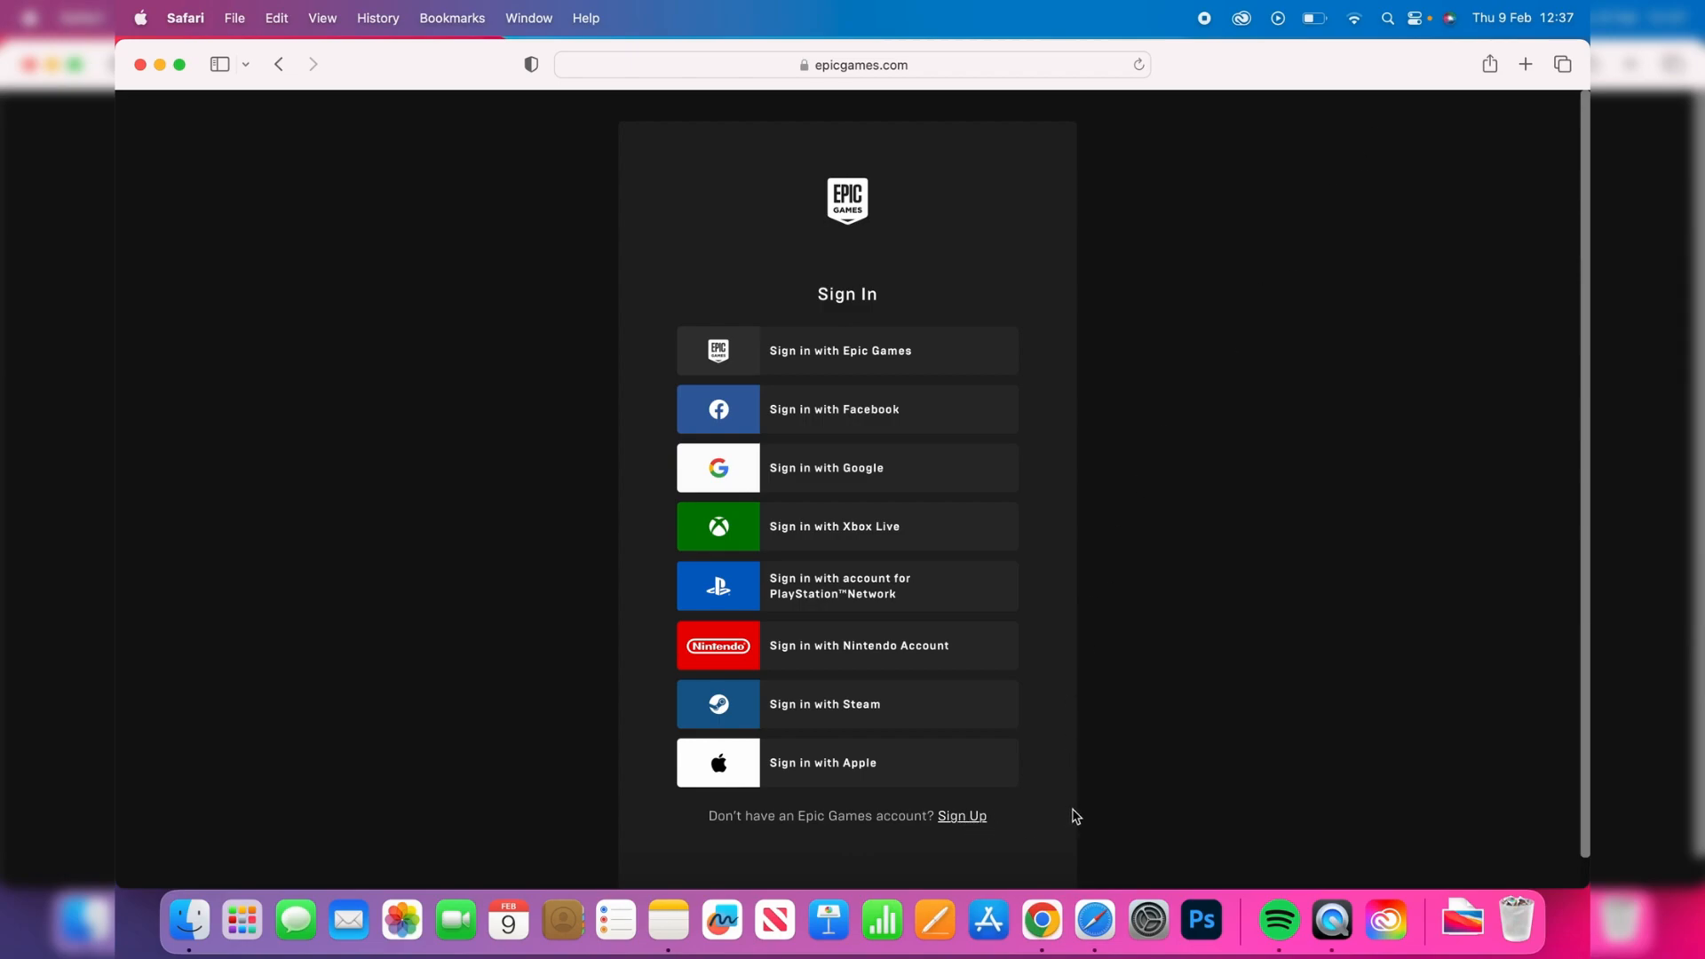
pyautogui.moveTo(991, 326)
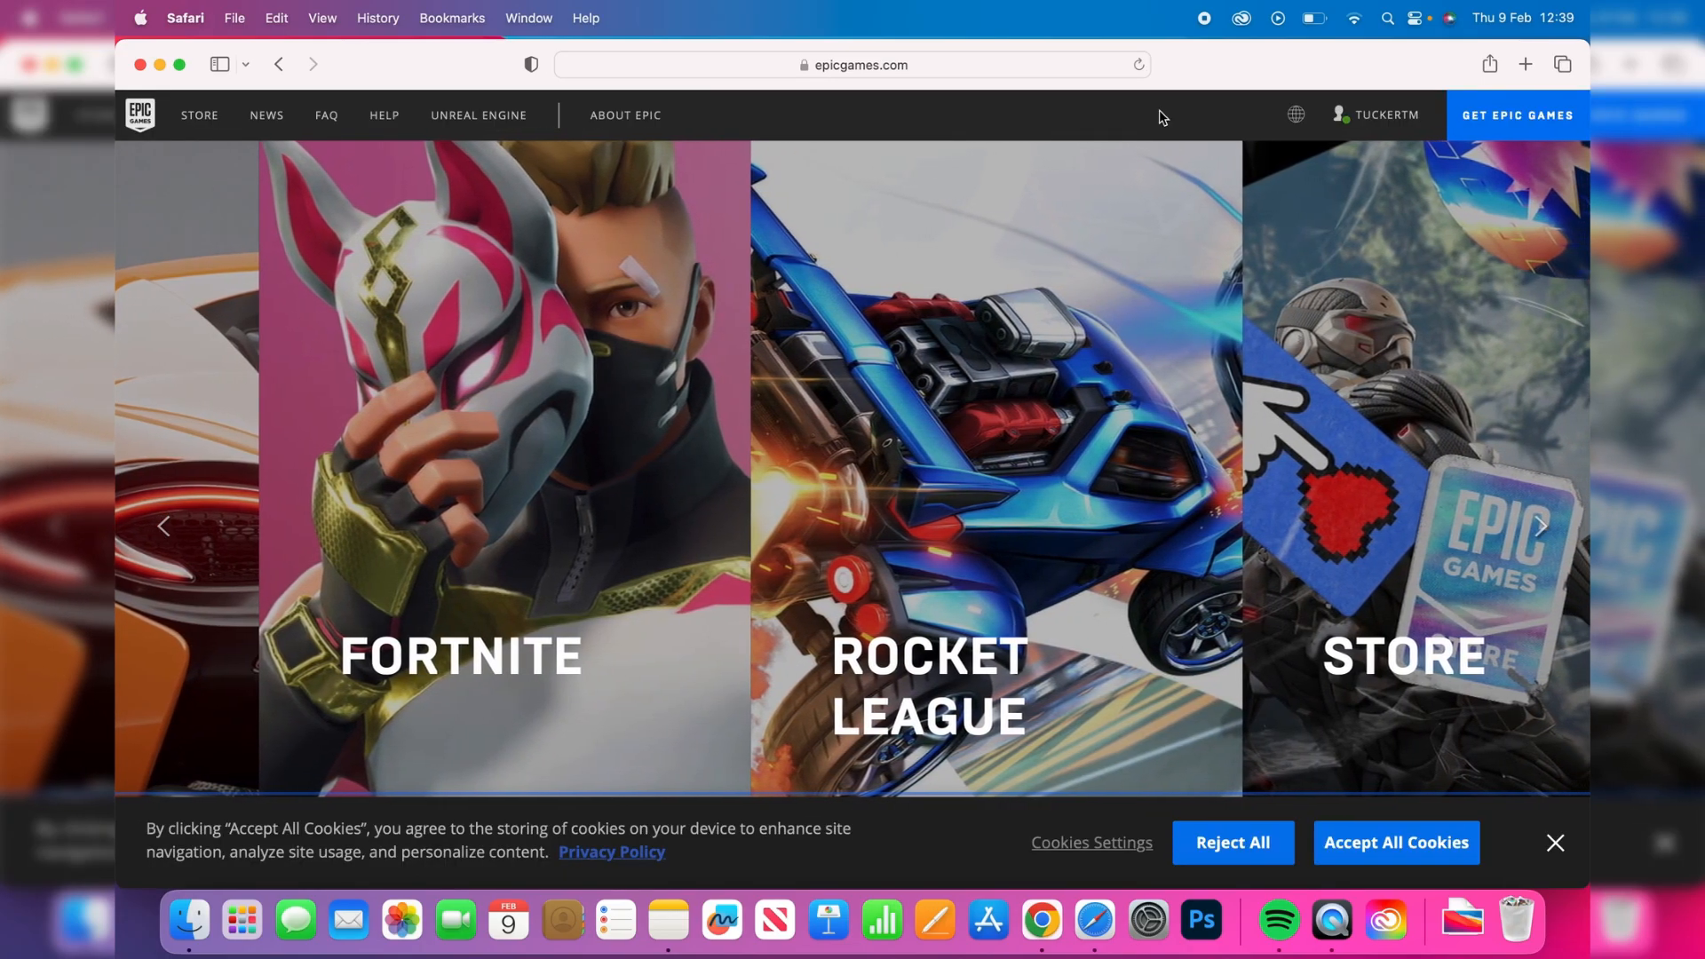
pyautogui.click(853, 64)
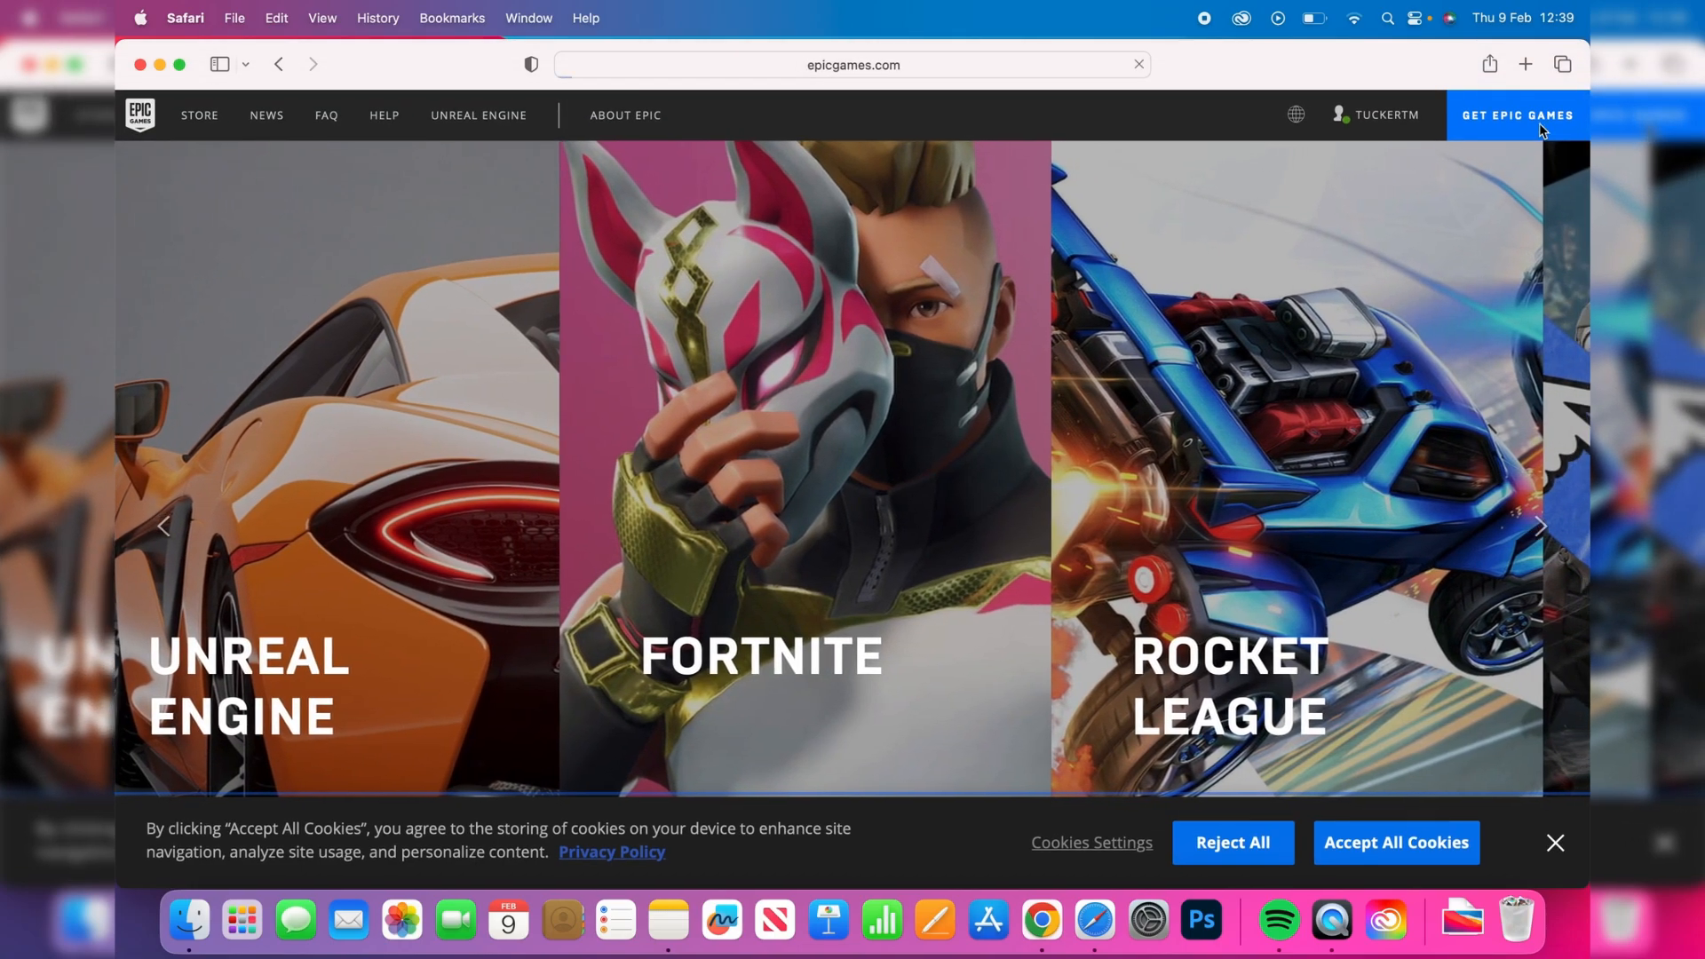
# Download the Epic Games installer, allowing epicgames.com downloads, and show the Downloads list.
pyautogui.click(1517, 115)
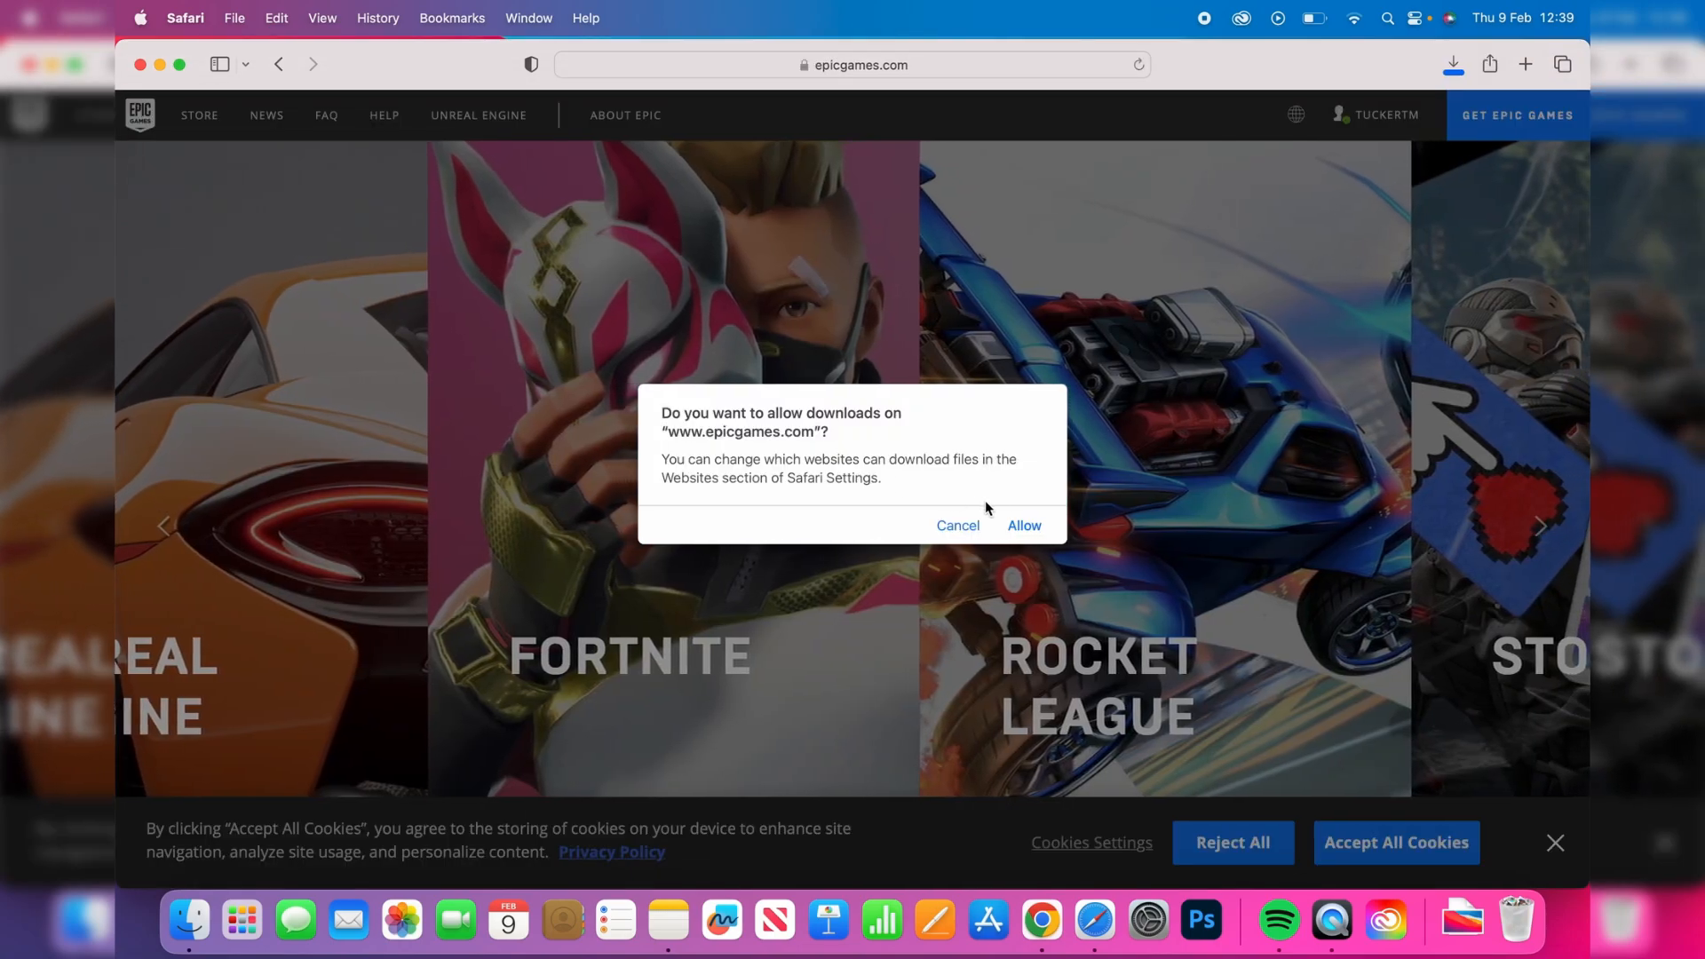
pyautogui.click(1022, 524)
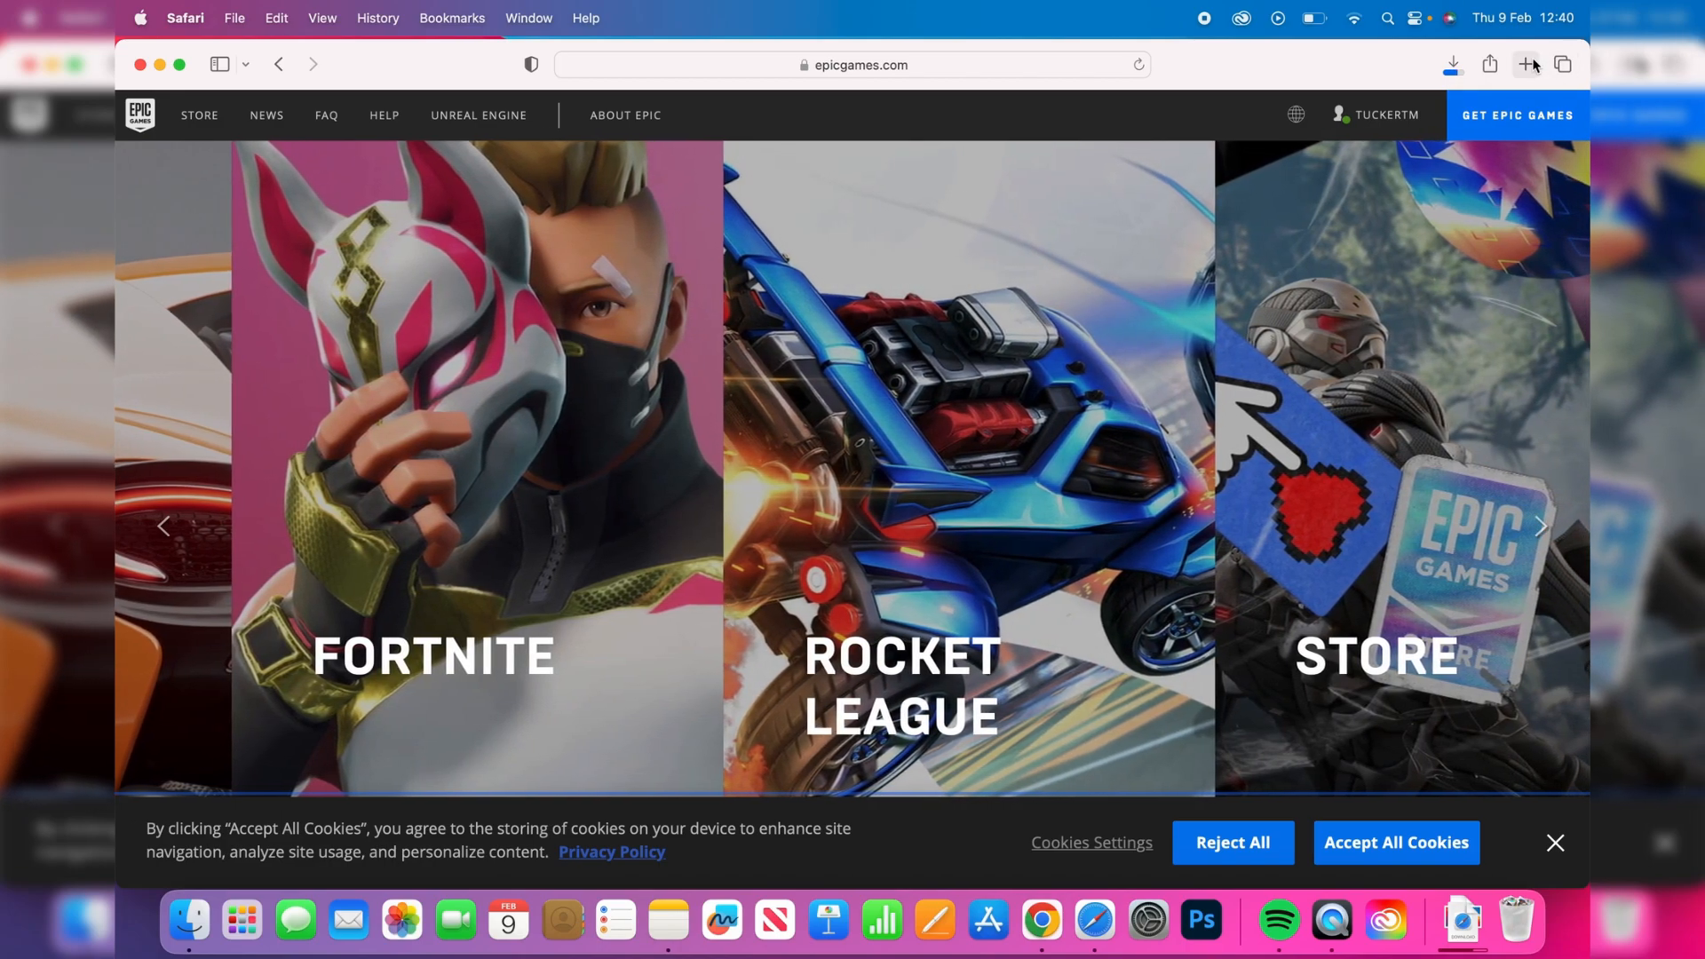
pyautogui.click(1502, 64)
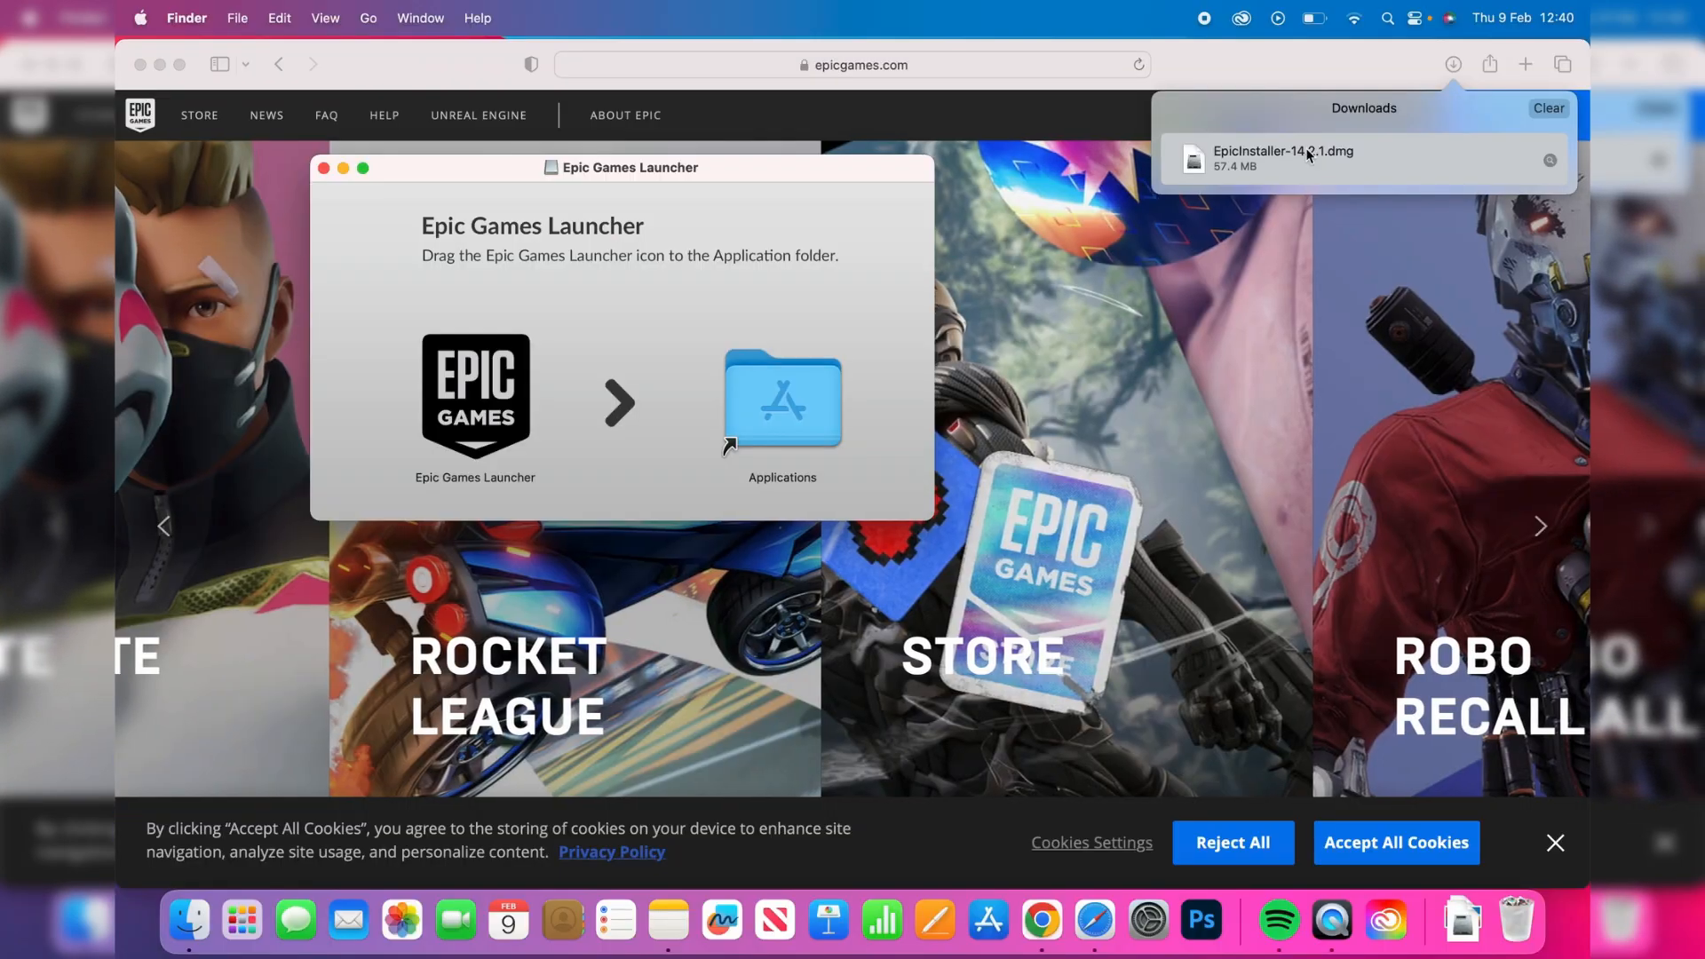
# Drag Epic Games Launcher onto Applications and close the installer window.
pyautogui.click(475, 394)
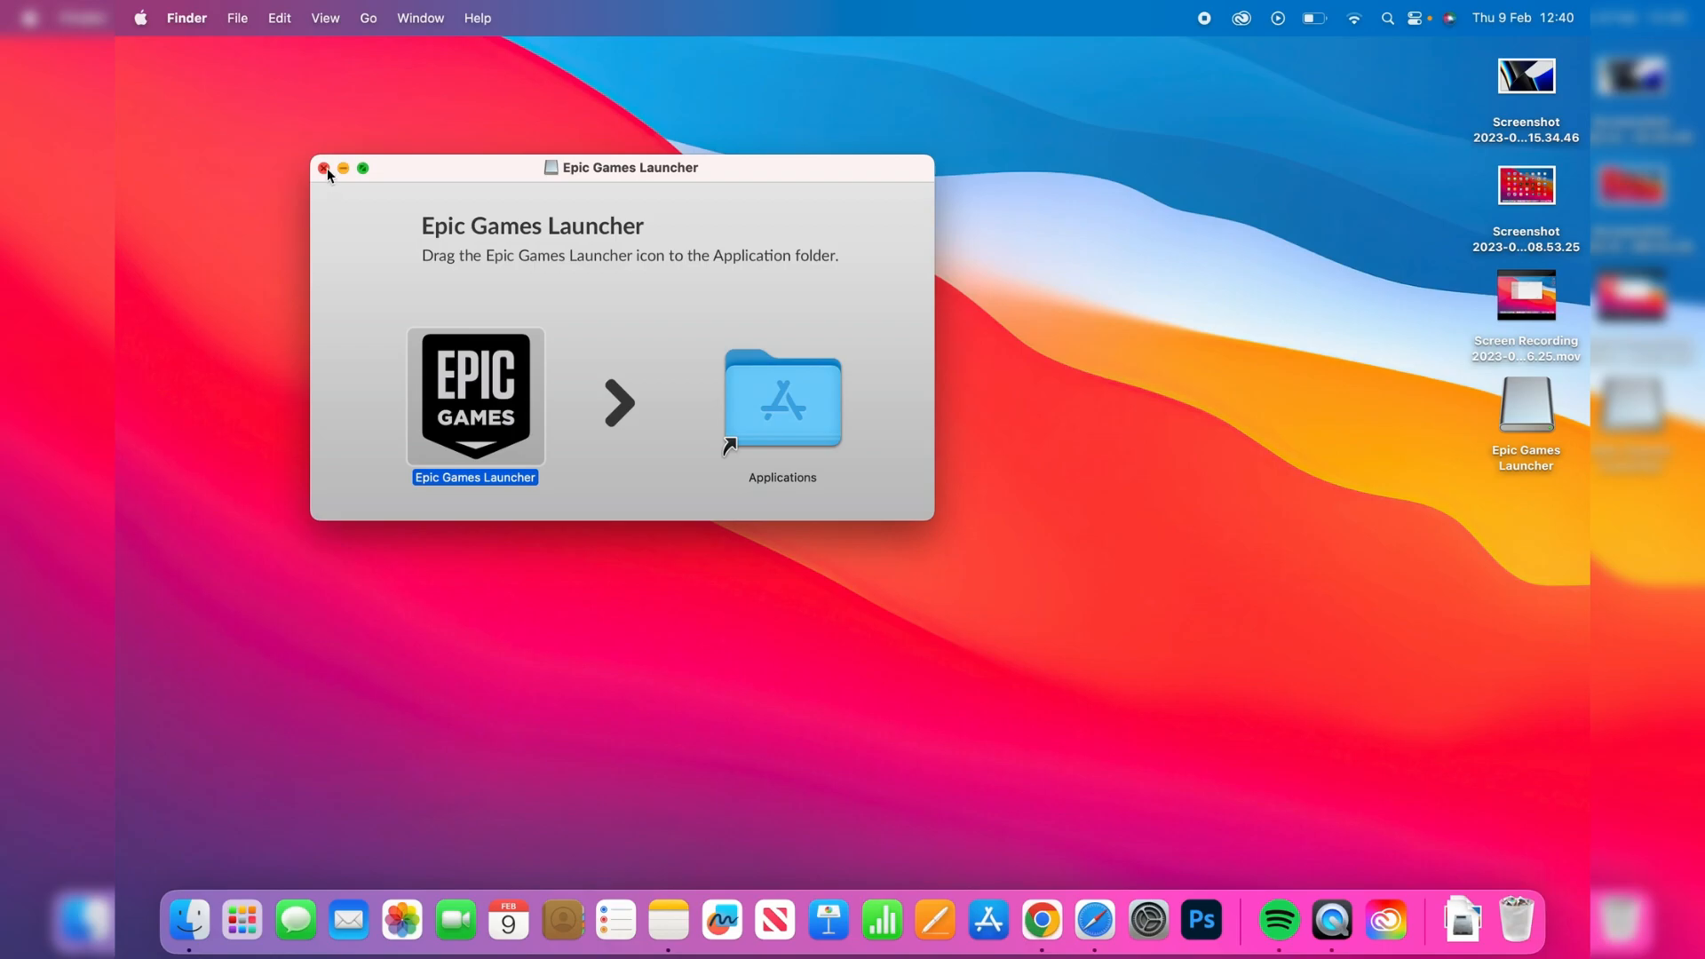
pyautogui.click(325, 167)
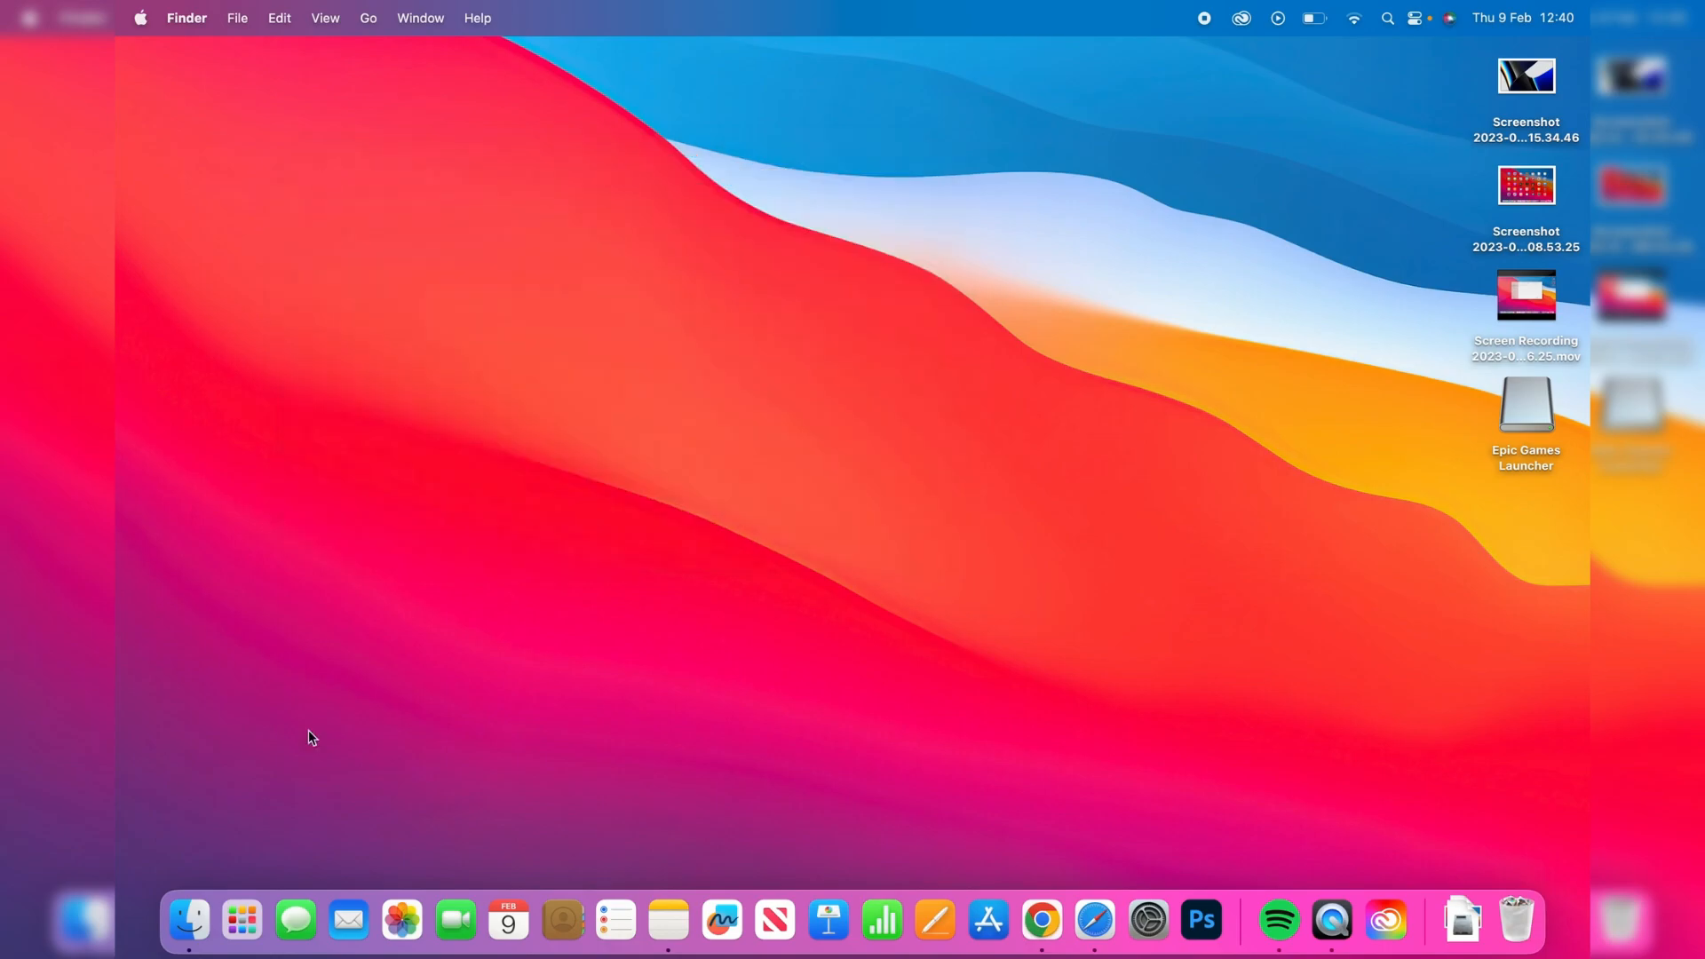
# Launch Epic Games Launcher from Launchpad's Games folder and allow Downloads folder access.
pyautogui.click(241, 920)
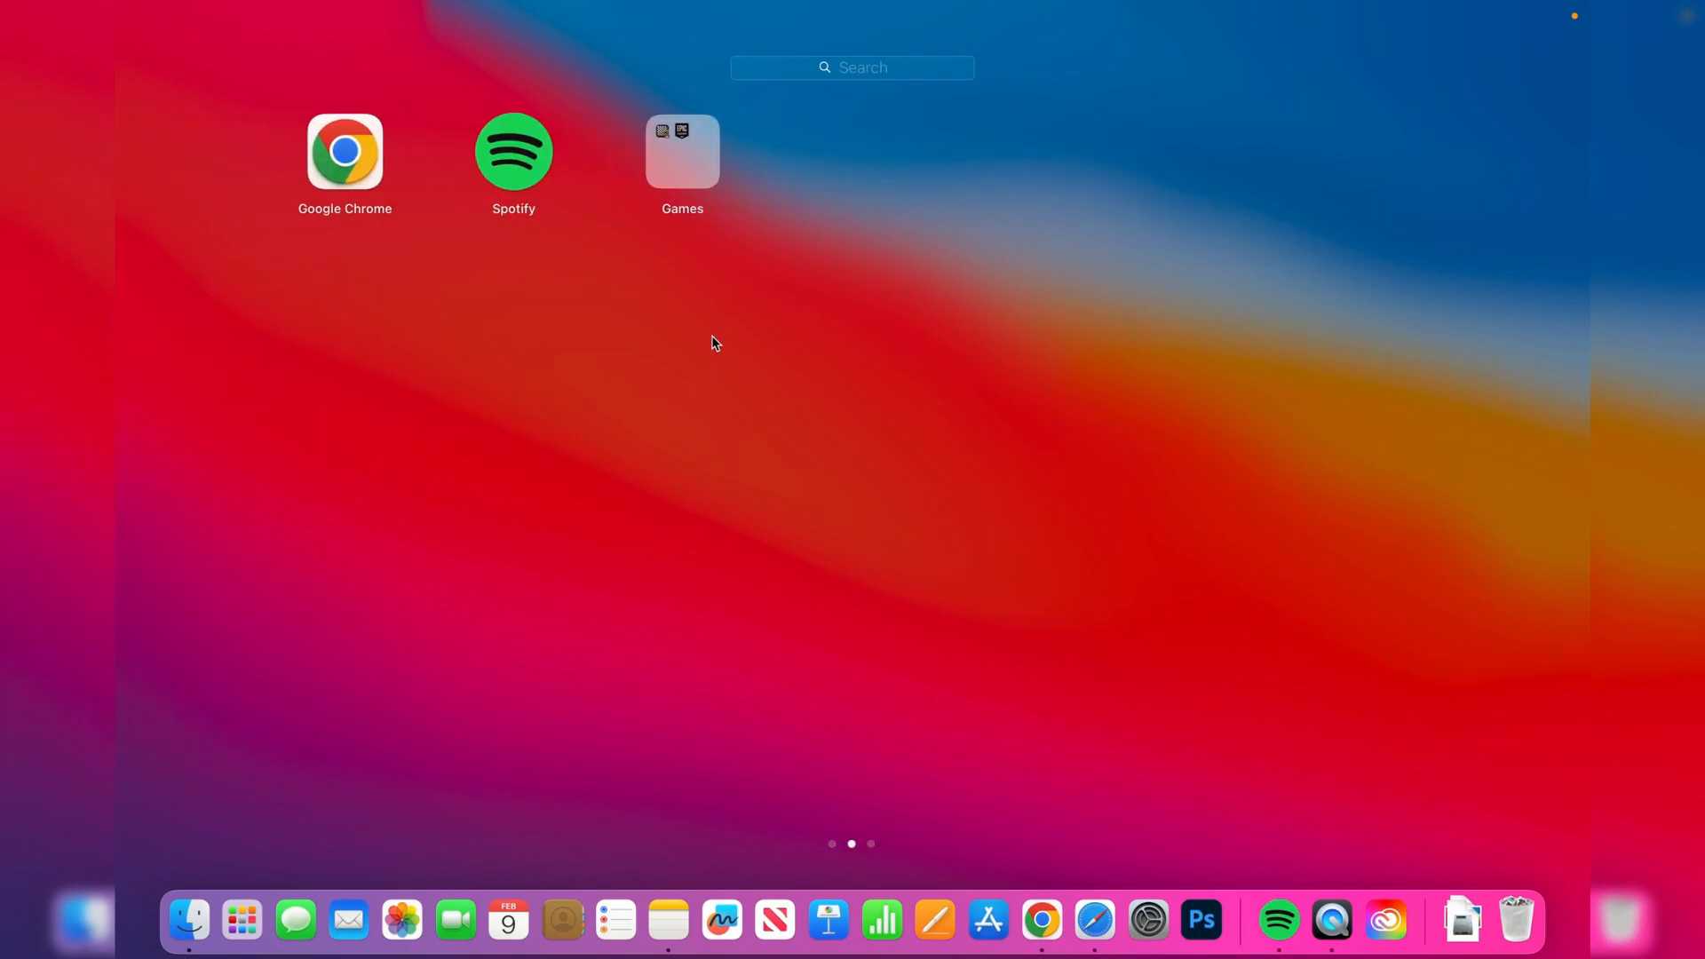
pyautogui.click(682, 151)
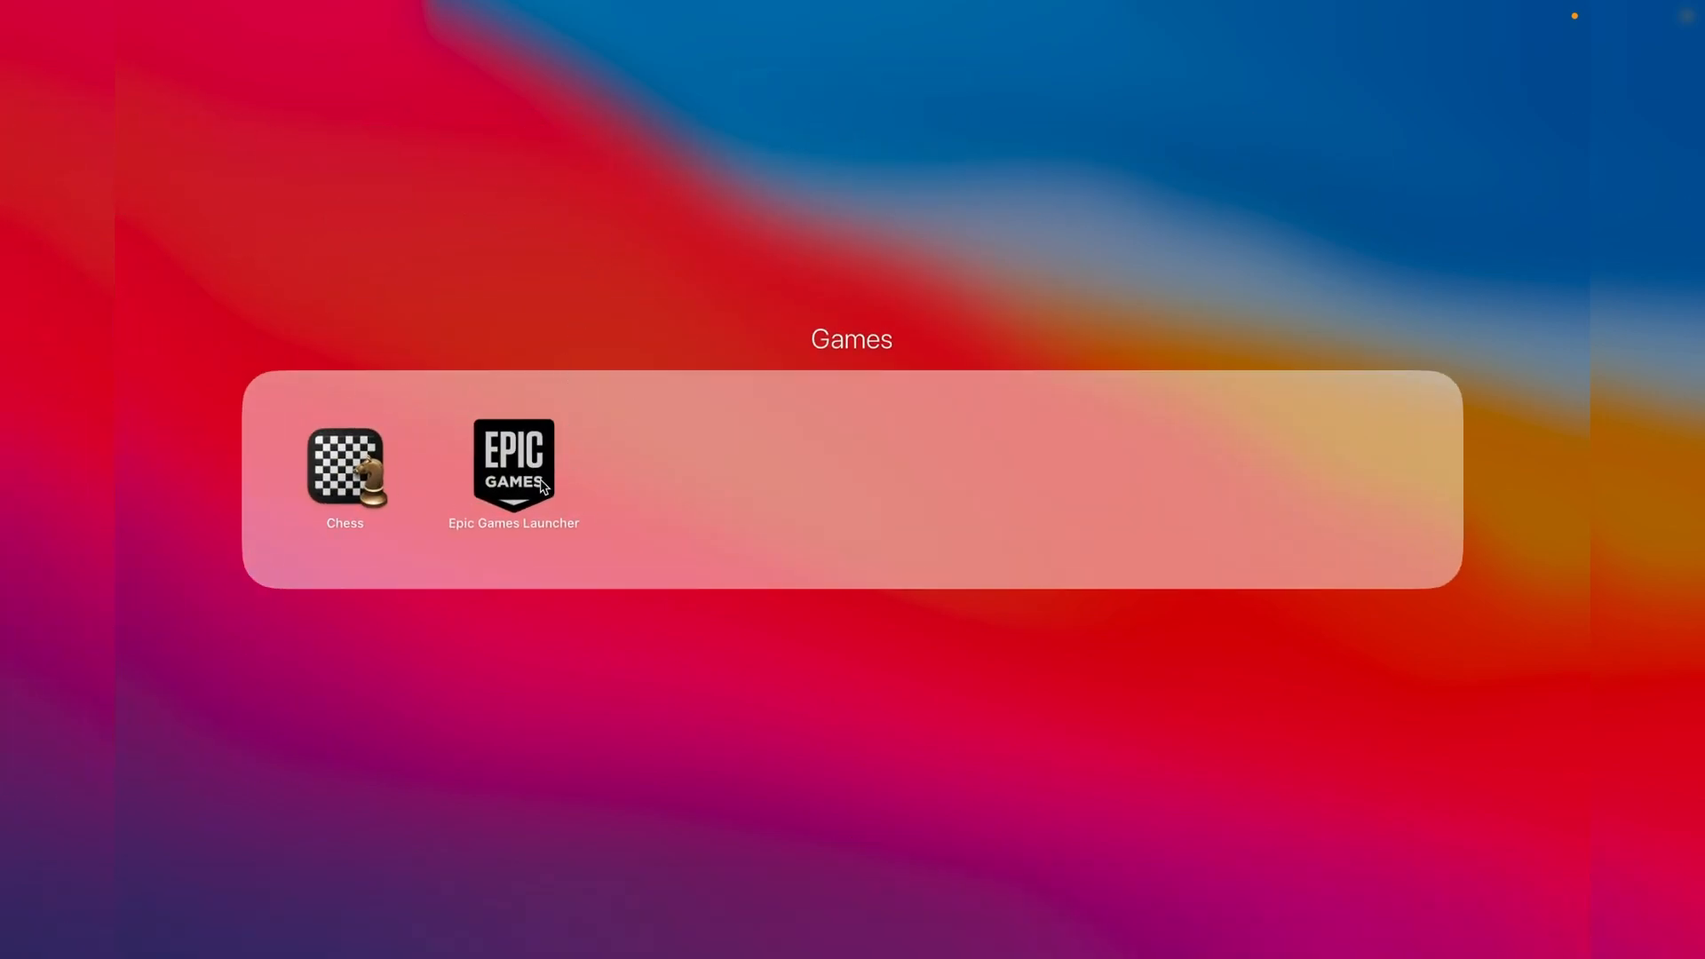
pyautogui.doubleClick(514, 465)
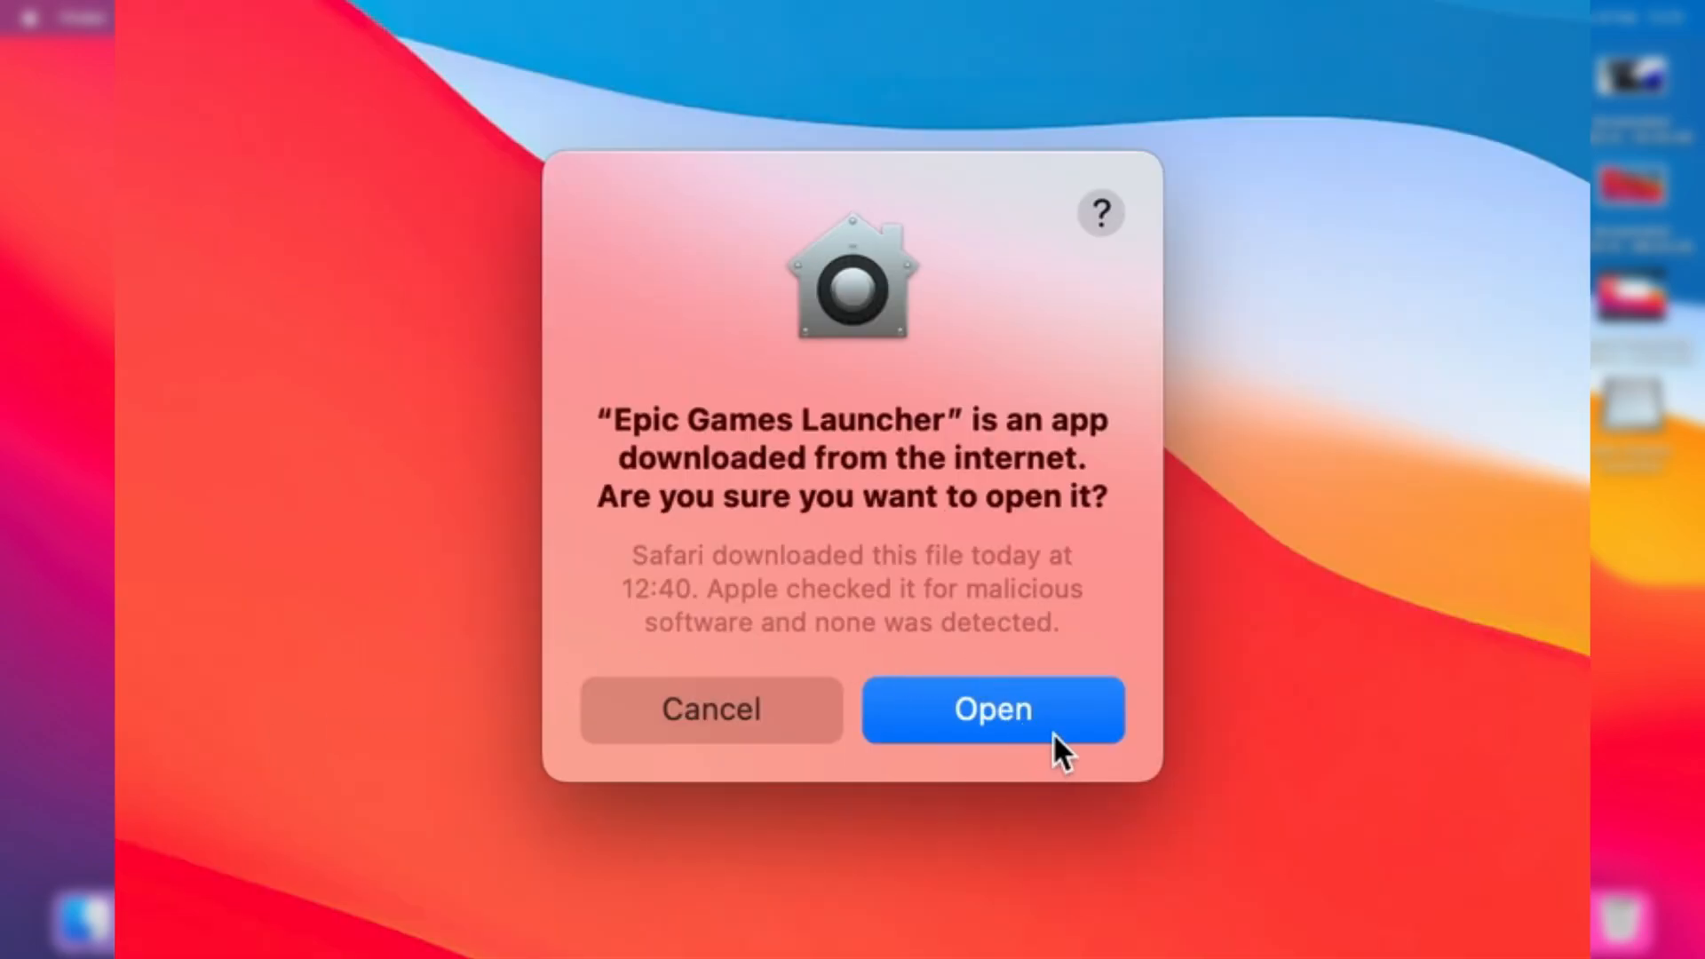
pyautogui.click(991, 708)
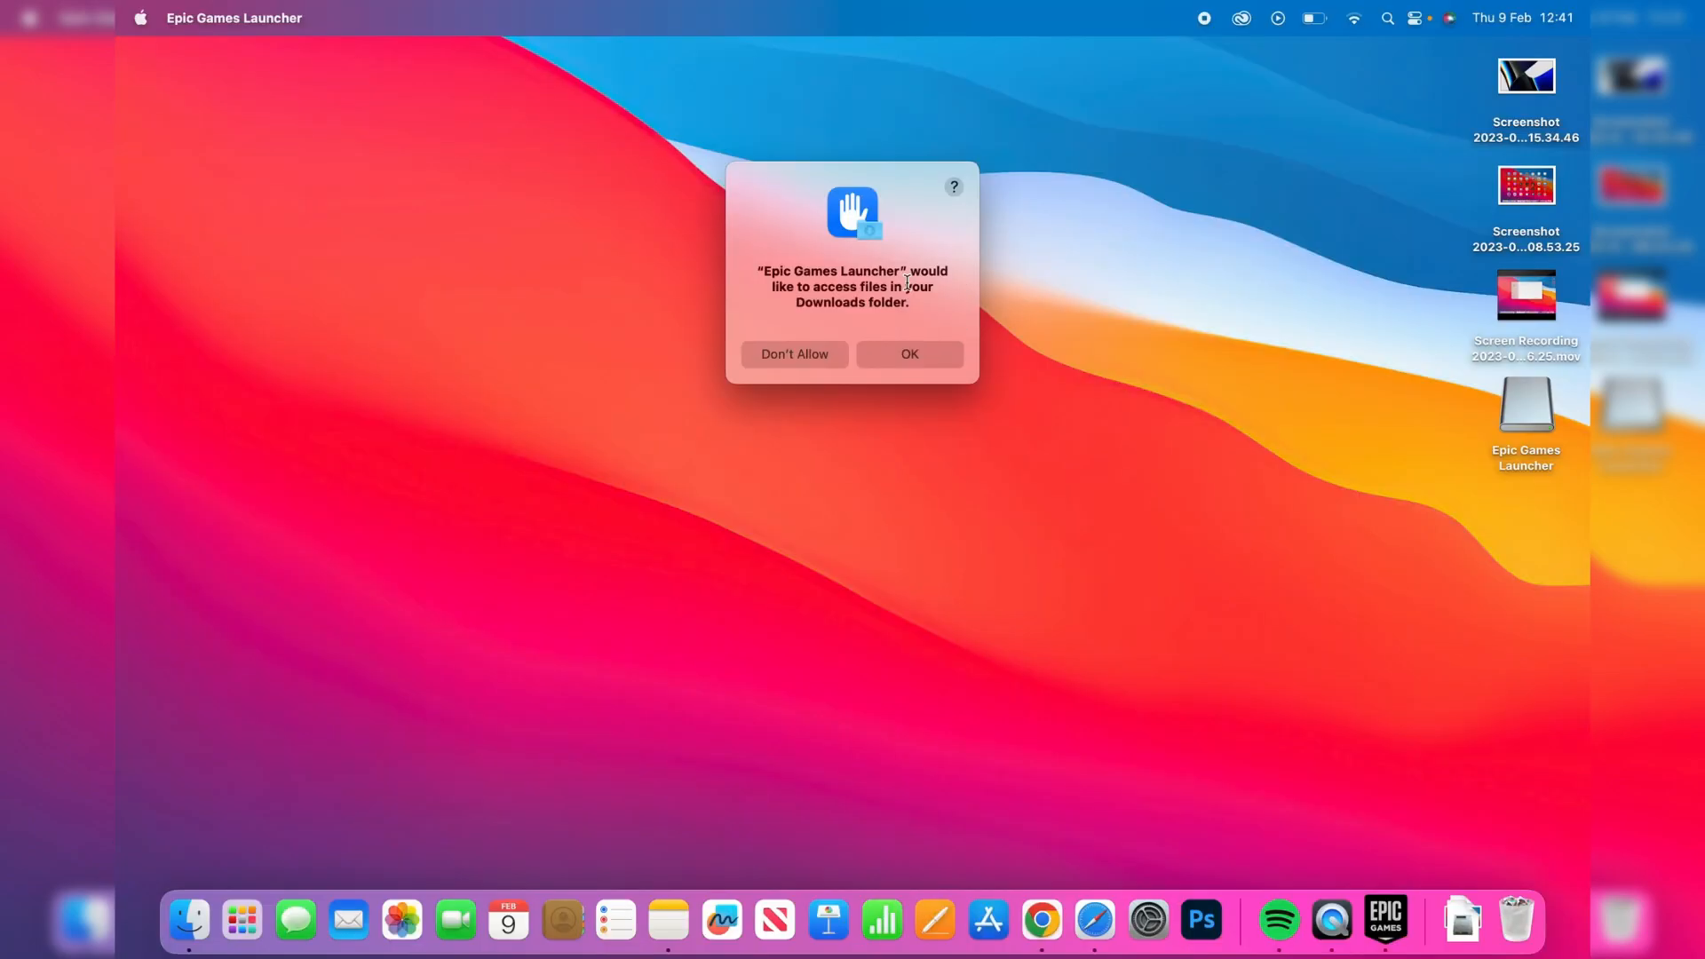
pyautogui.click(910, 354)
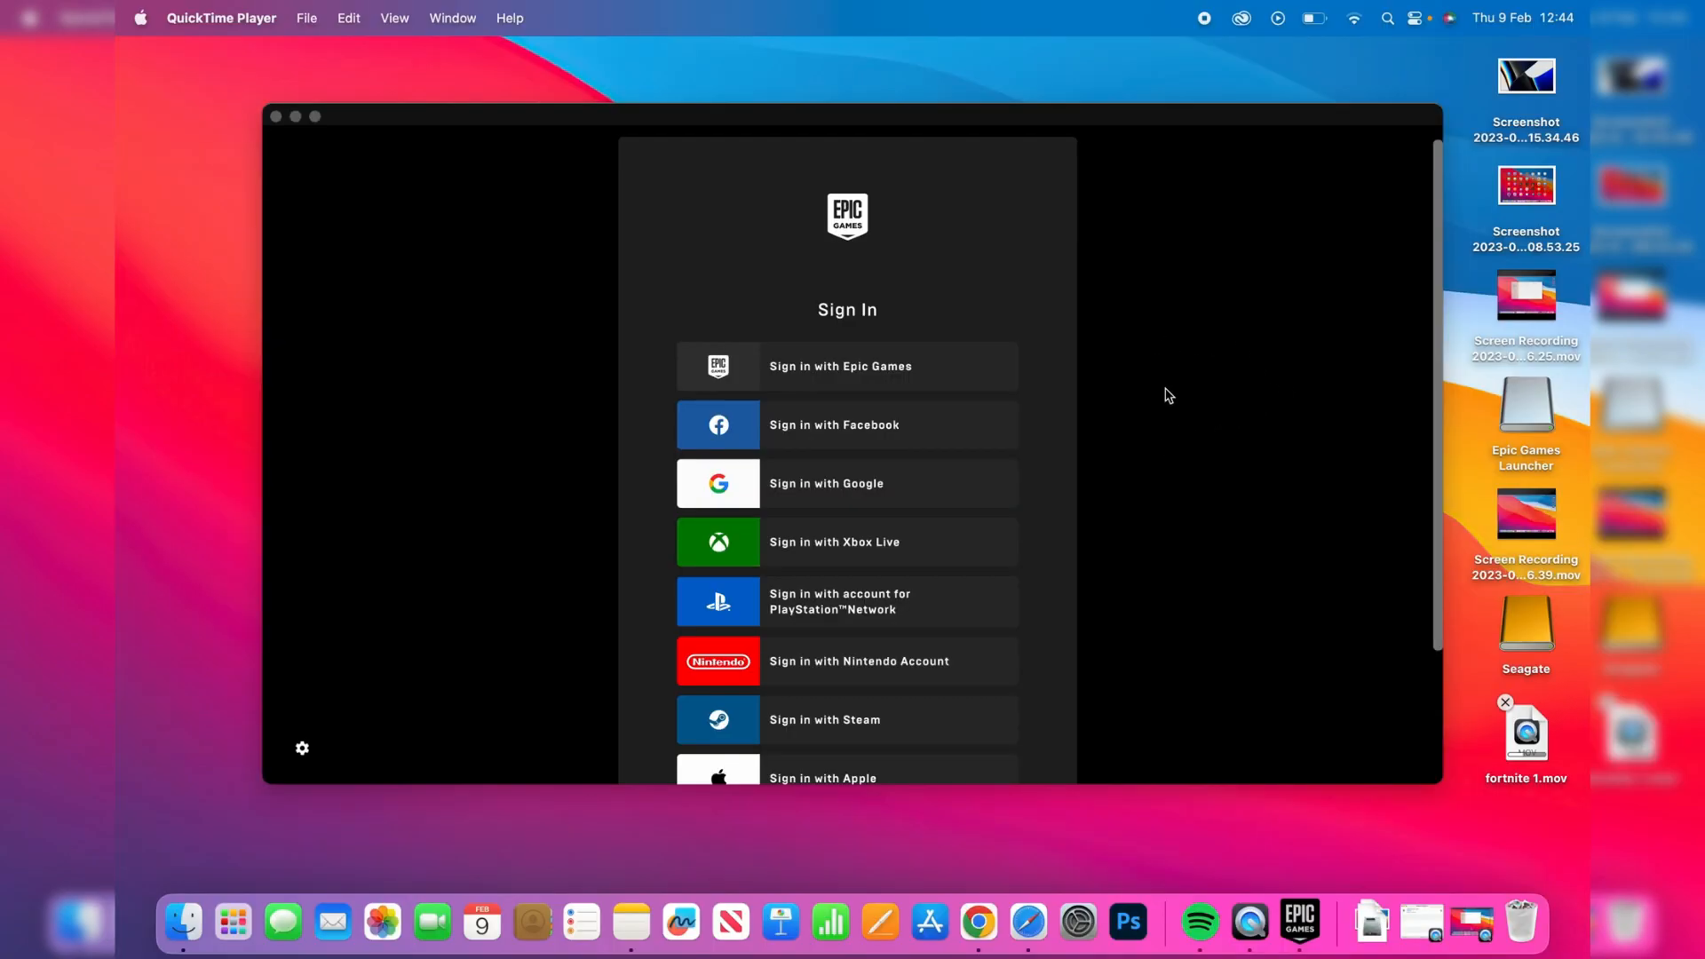
pyautogui.moveTo(1158, 402)
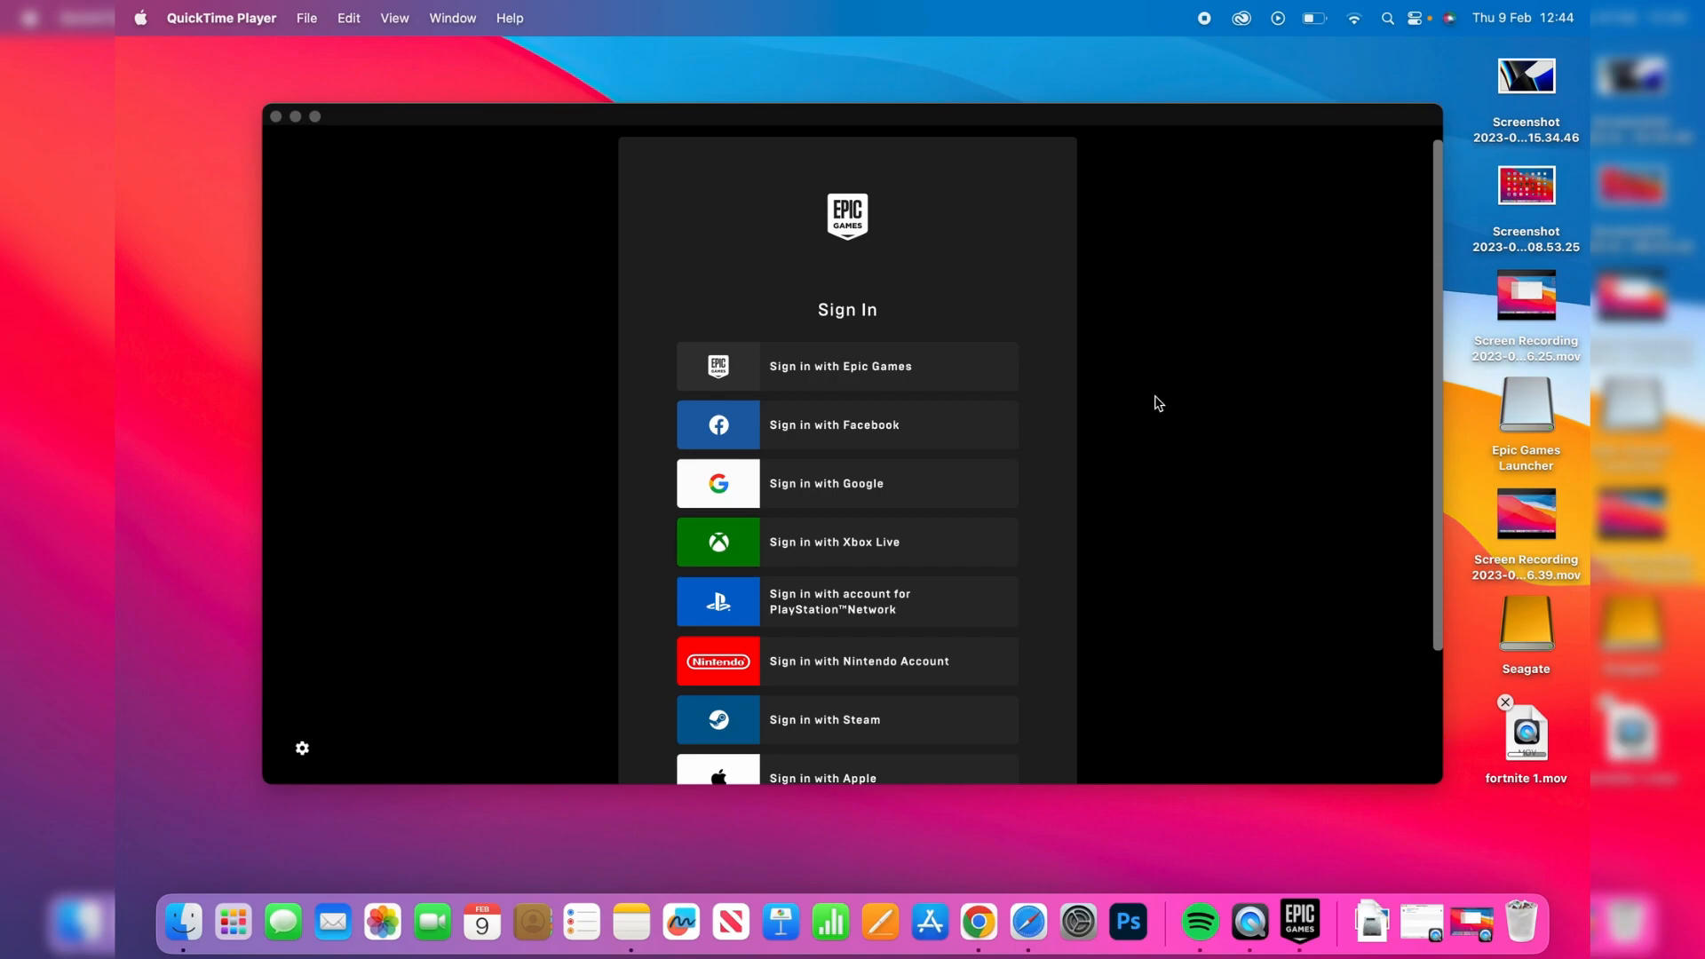
pyautogui.moveTo(794, 373)
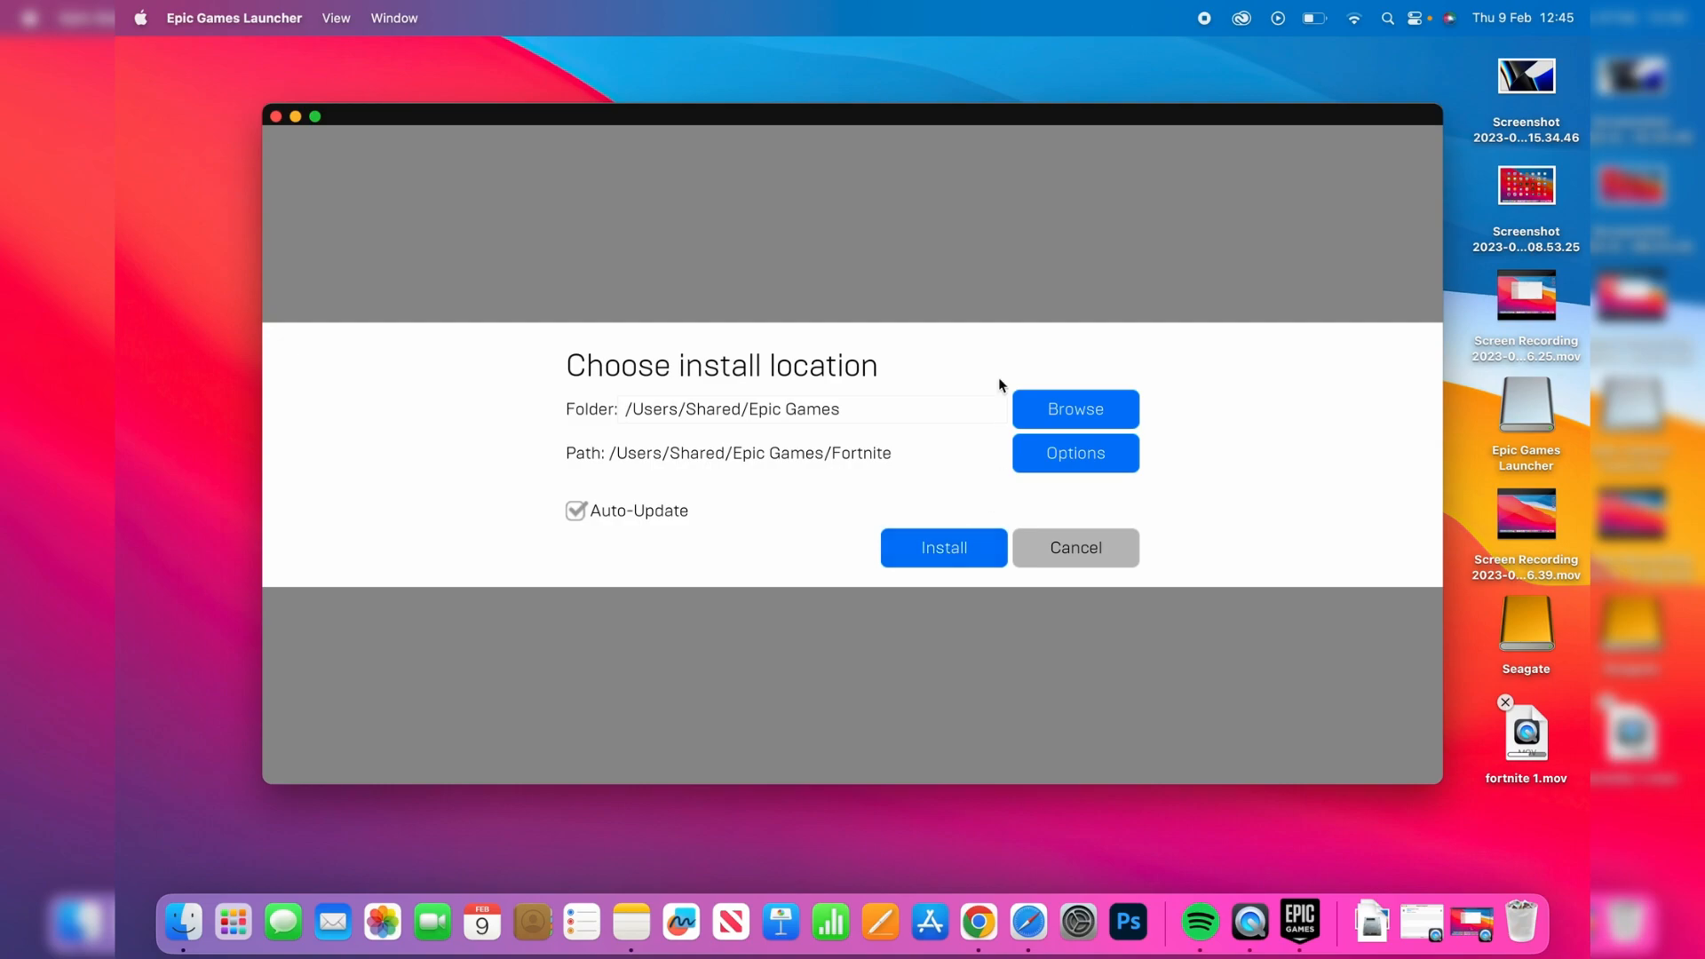
pyautogui.moveTo(1067, 365)
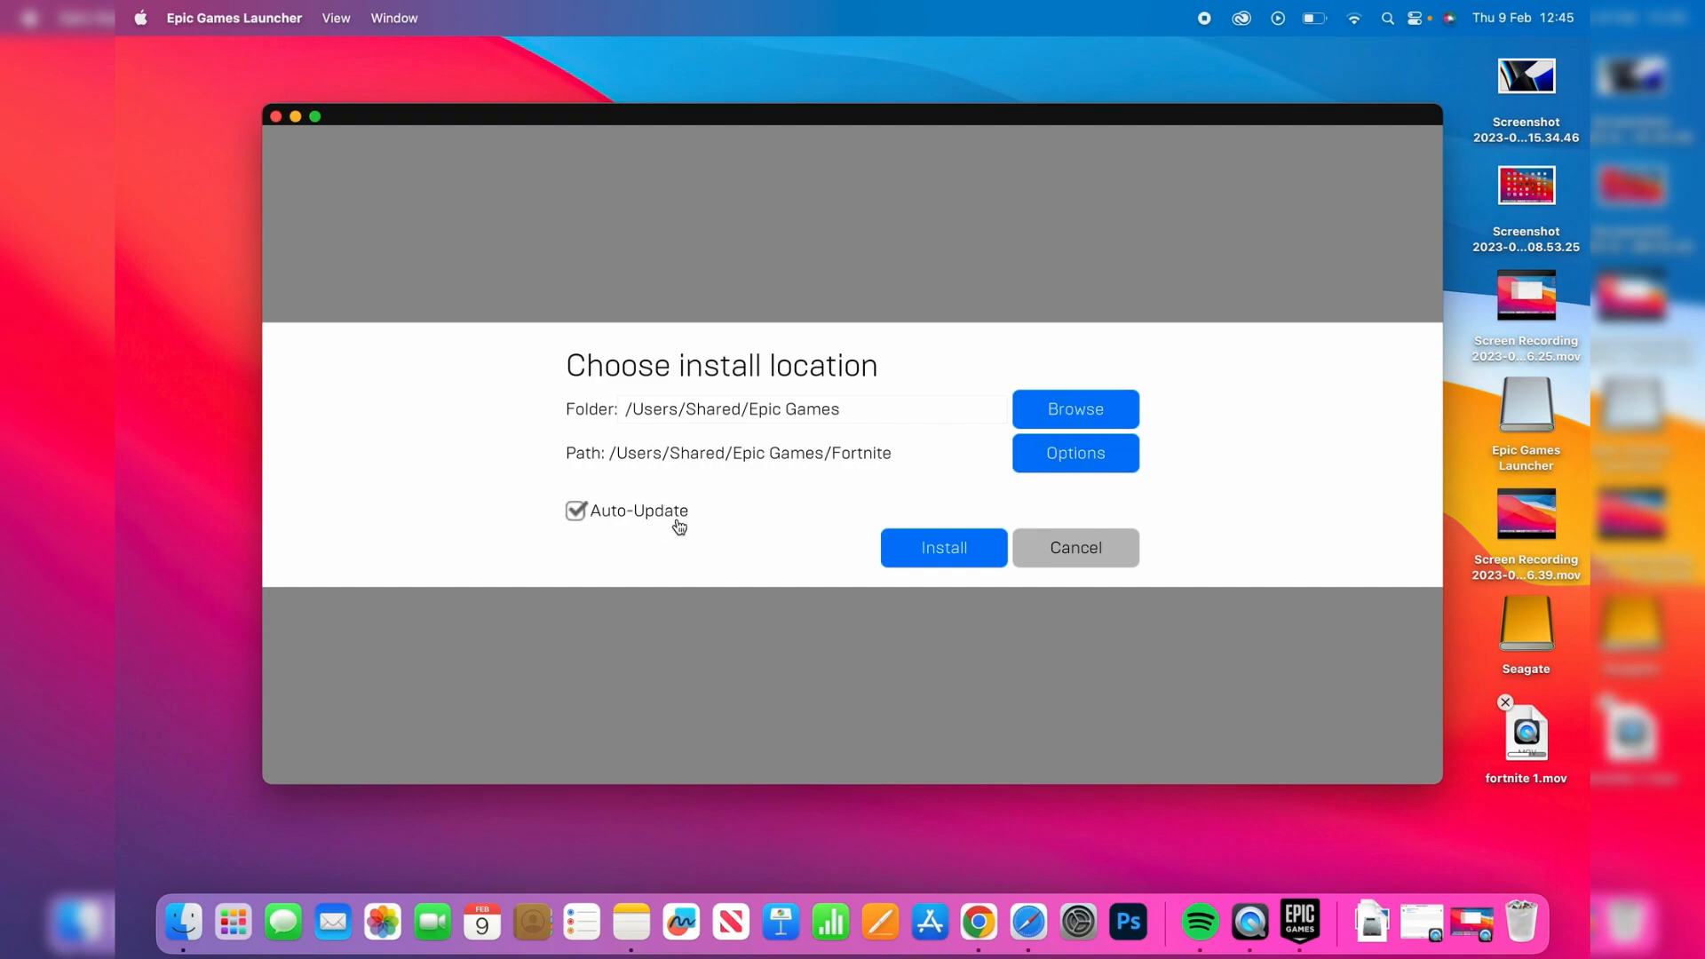
# Uncheck Auto-Update and install Fortnite to /Users/Shared/Epic Games/Fortnite.
pyautogui.click(576, 511)
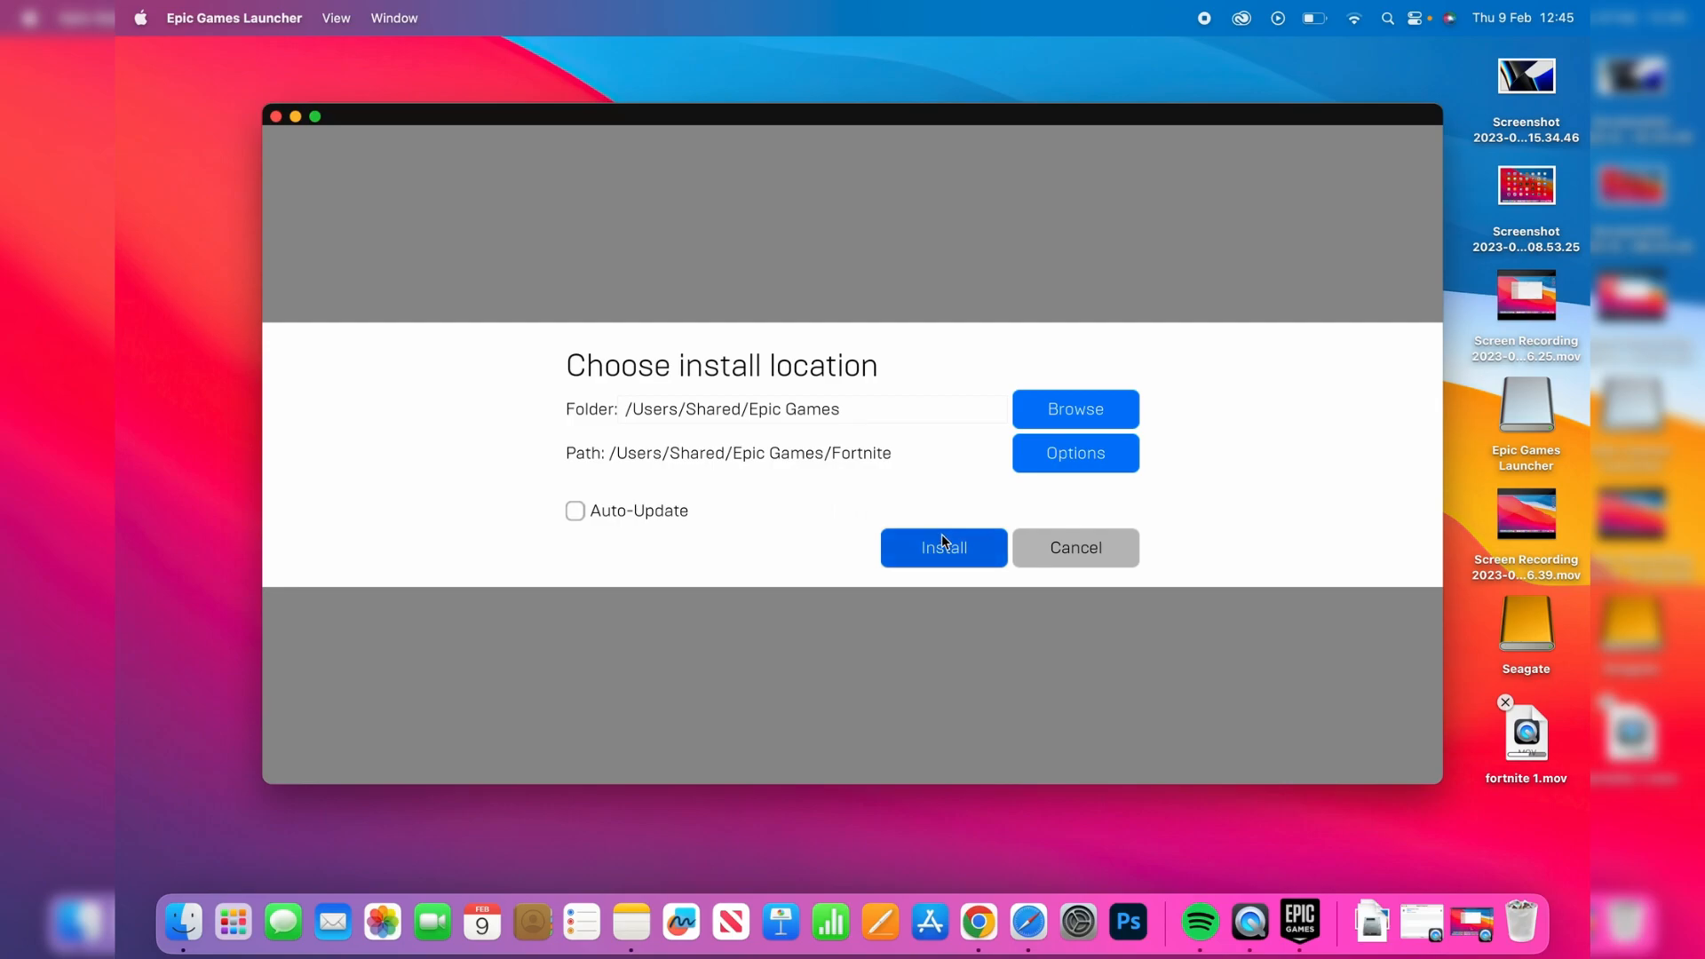
pyautogui.click(943, 547)
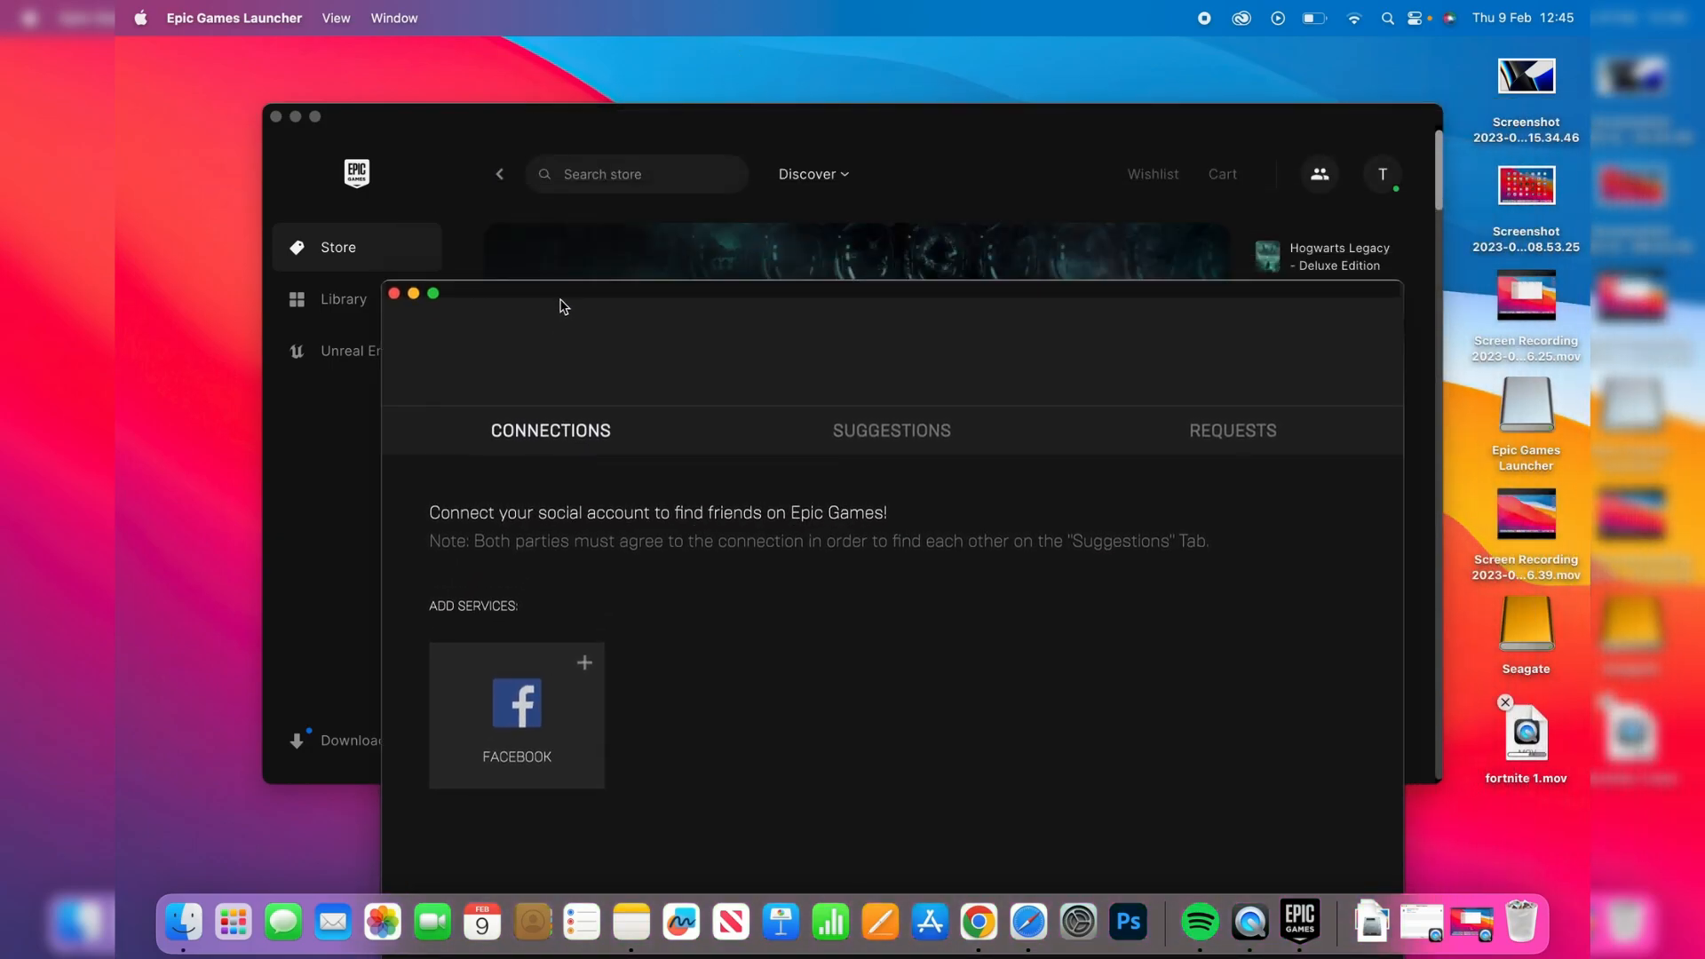
# Close the Connections window, search the store for 'fortnite', and open the base game.
pyautogui.click(394, 294)
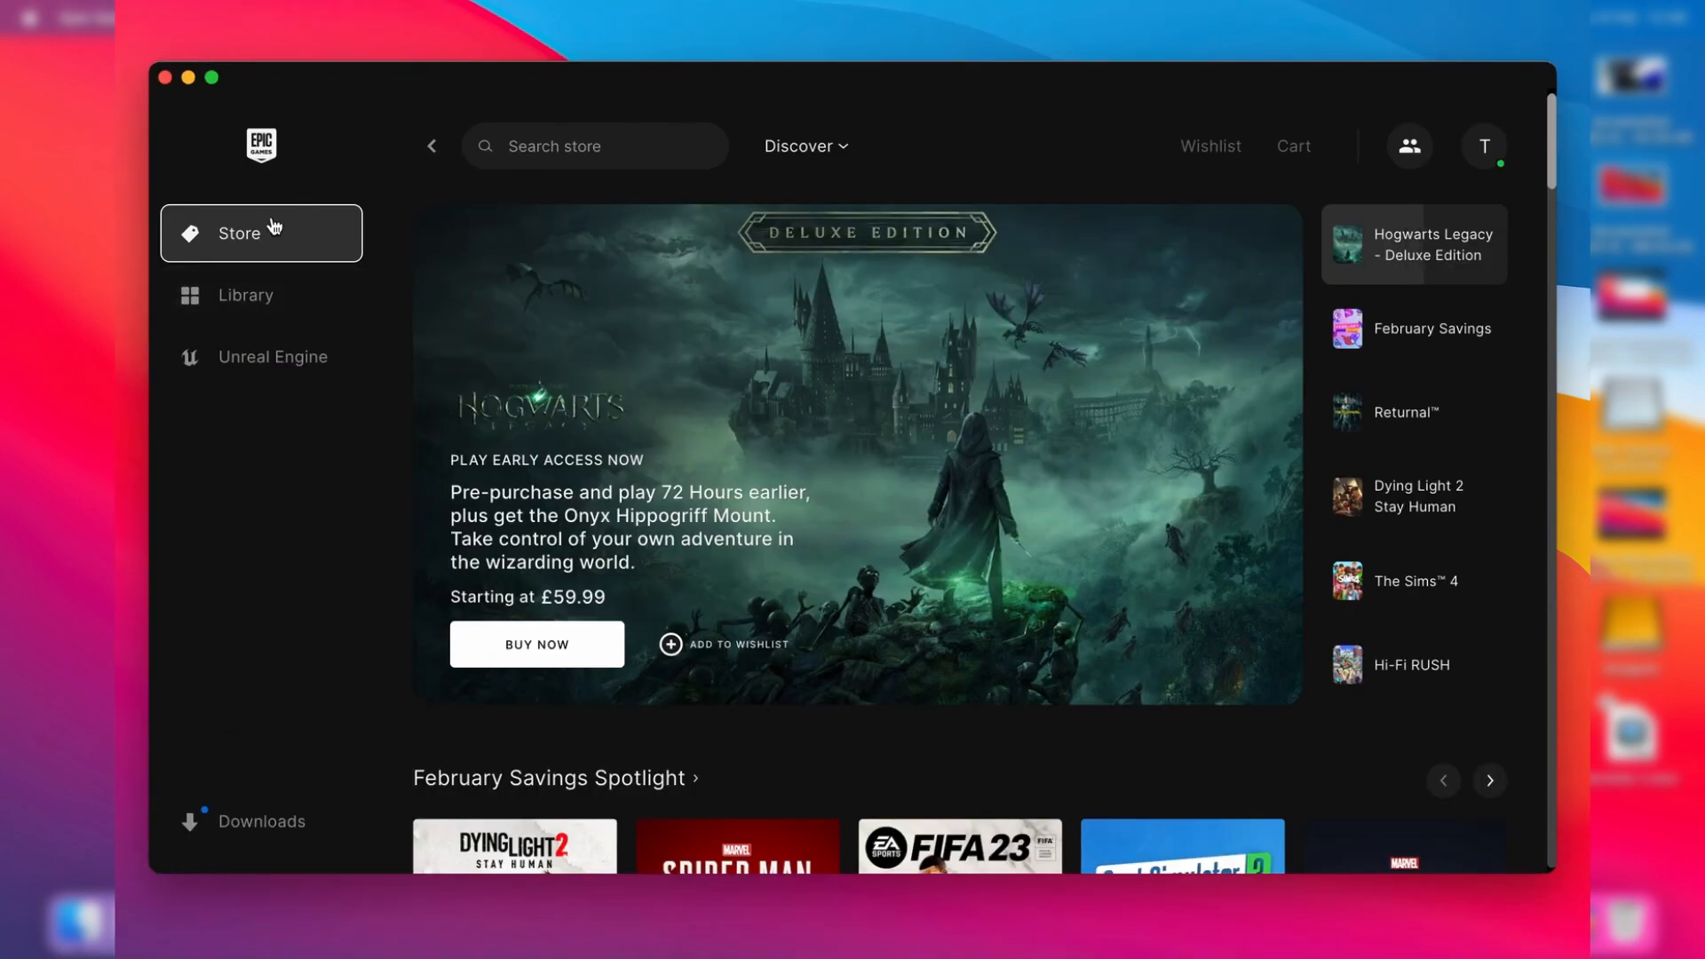
pyautogui.click(595, 145)
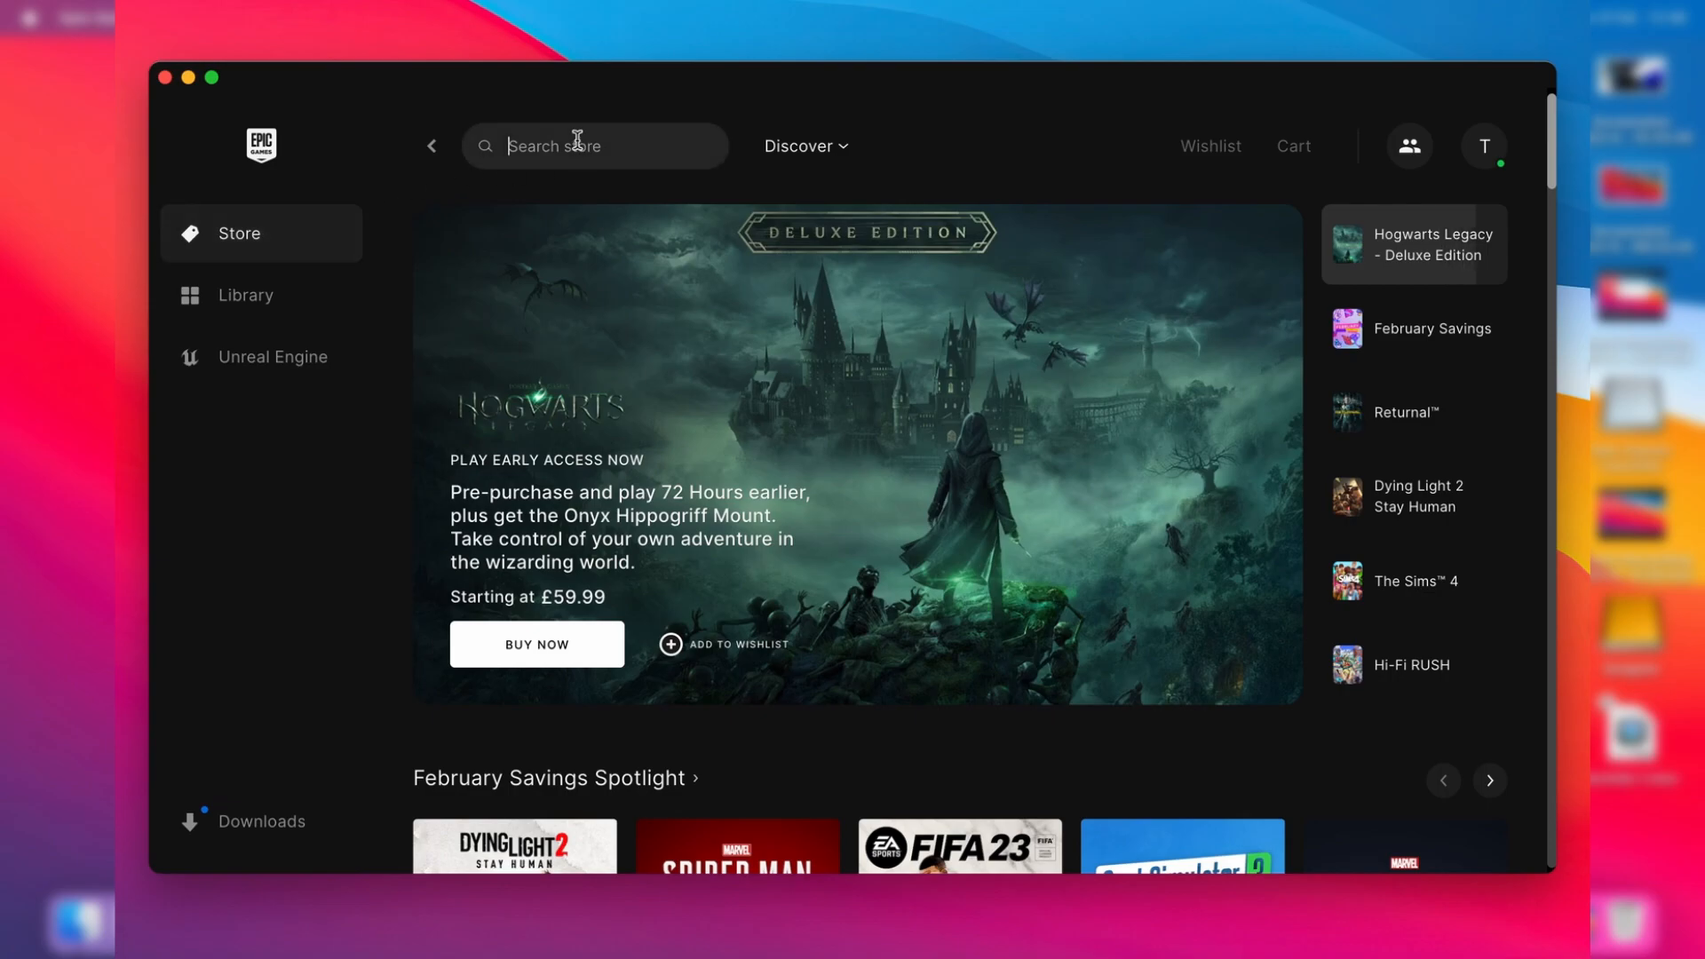
pyautogui.write('fort')
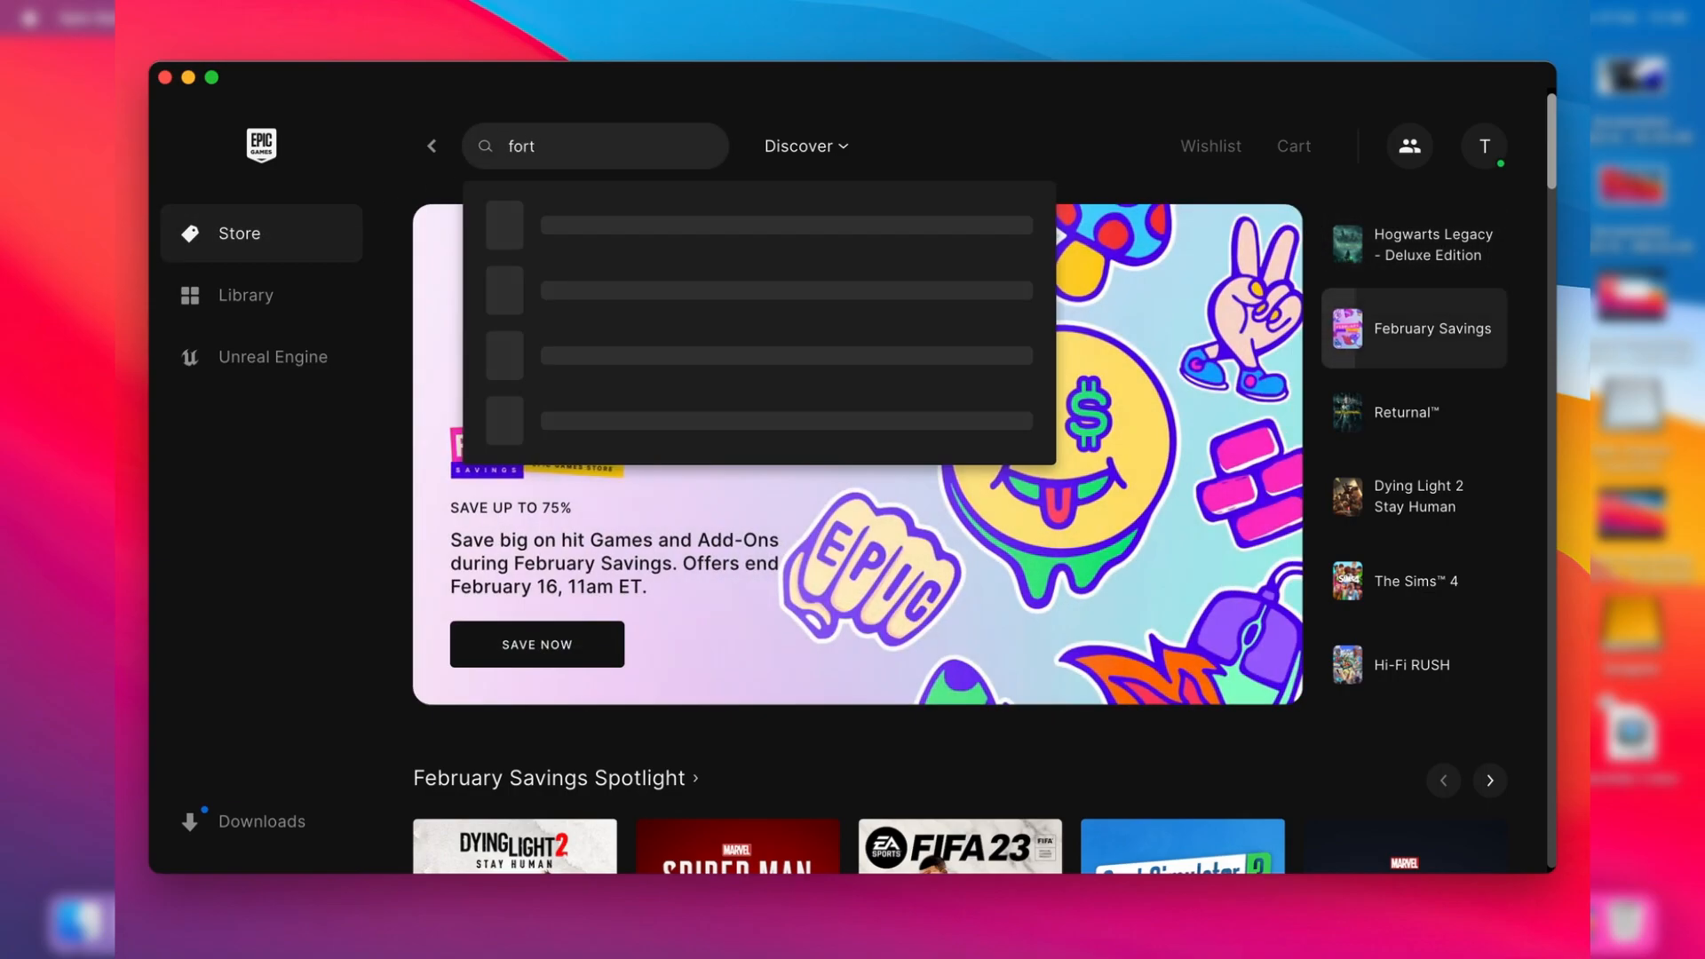
pyautogui.write('nite')
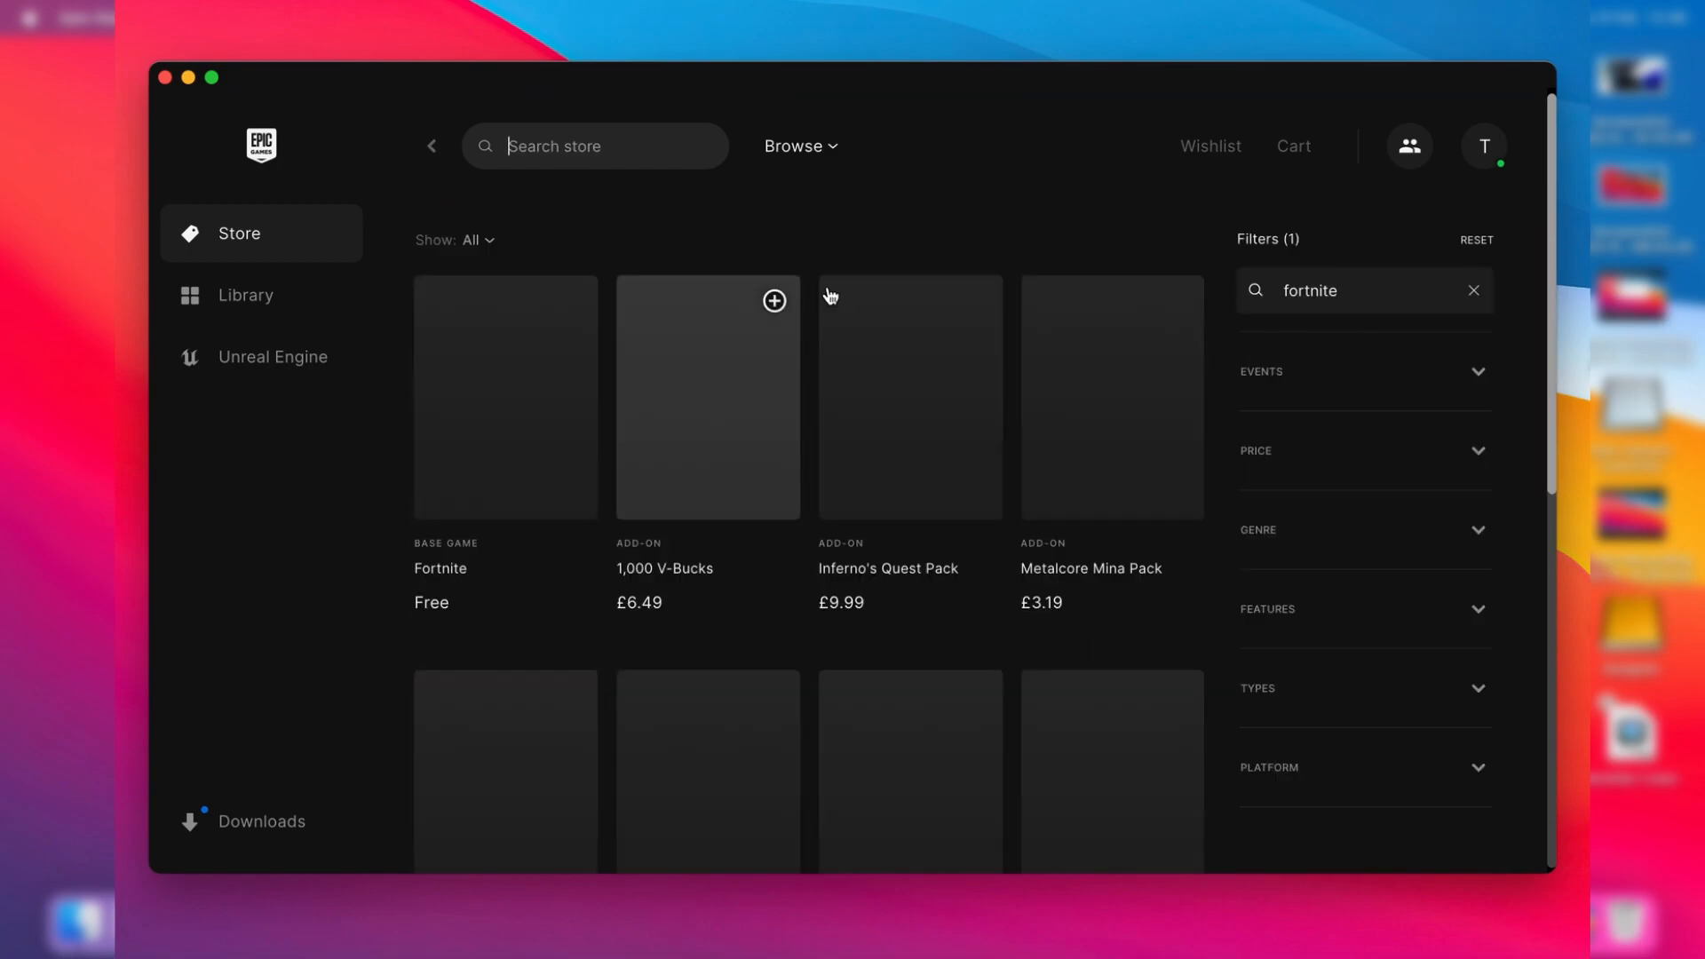
pyautogui.click(505, 396)
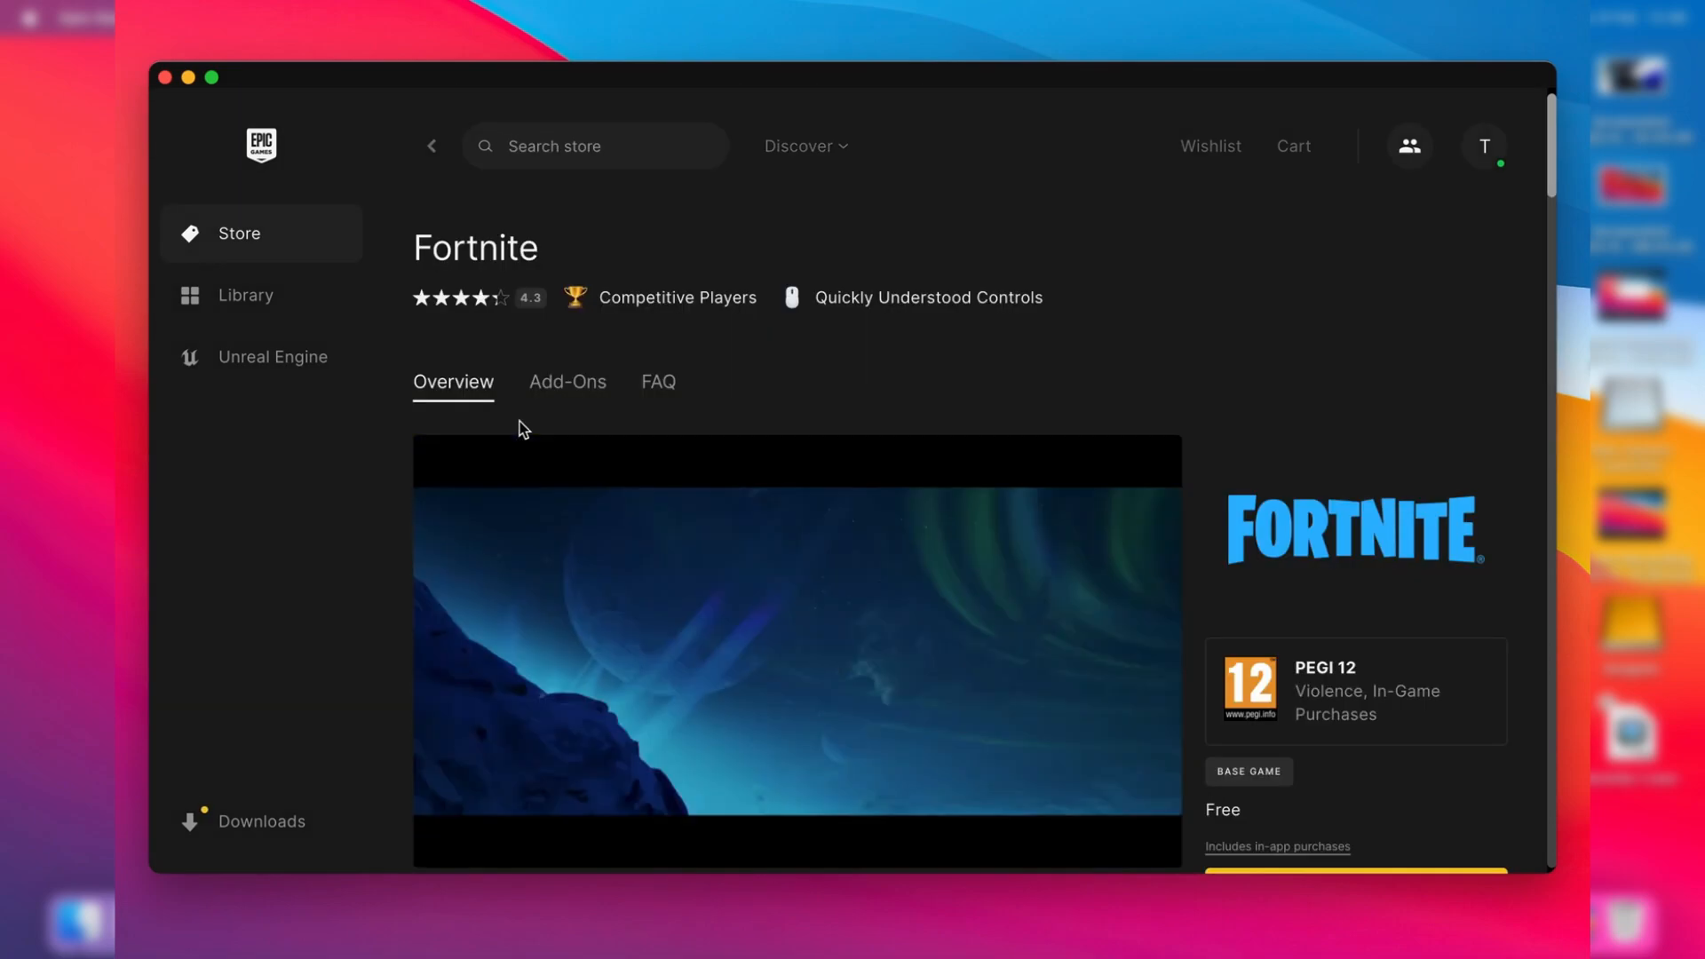
pyautogui.scroll(-3)
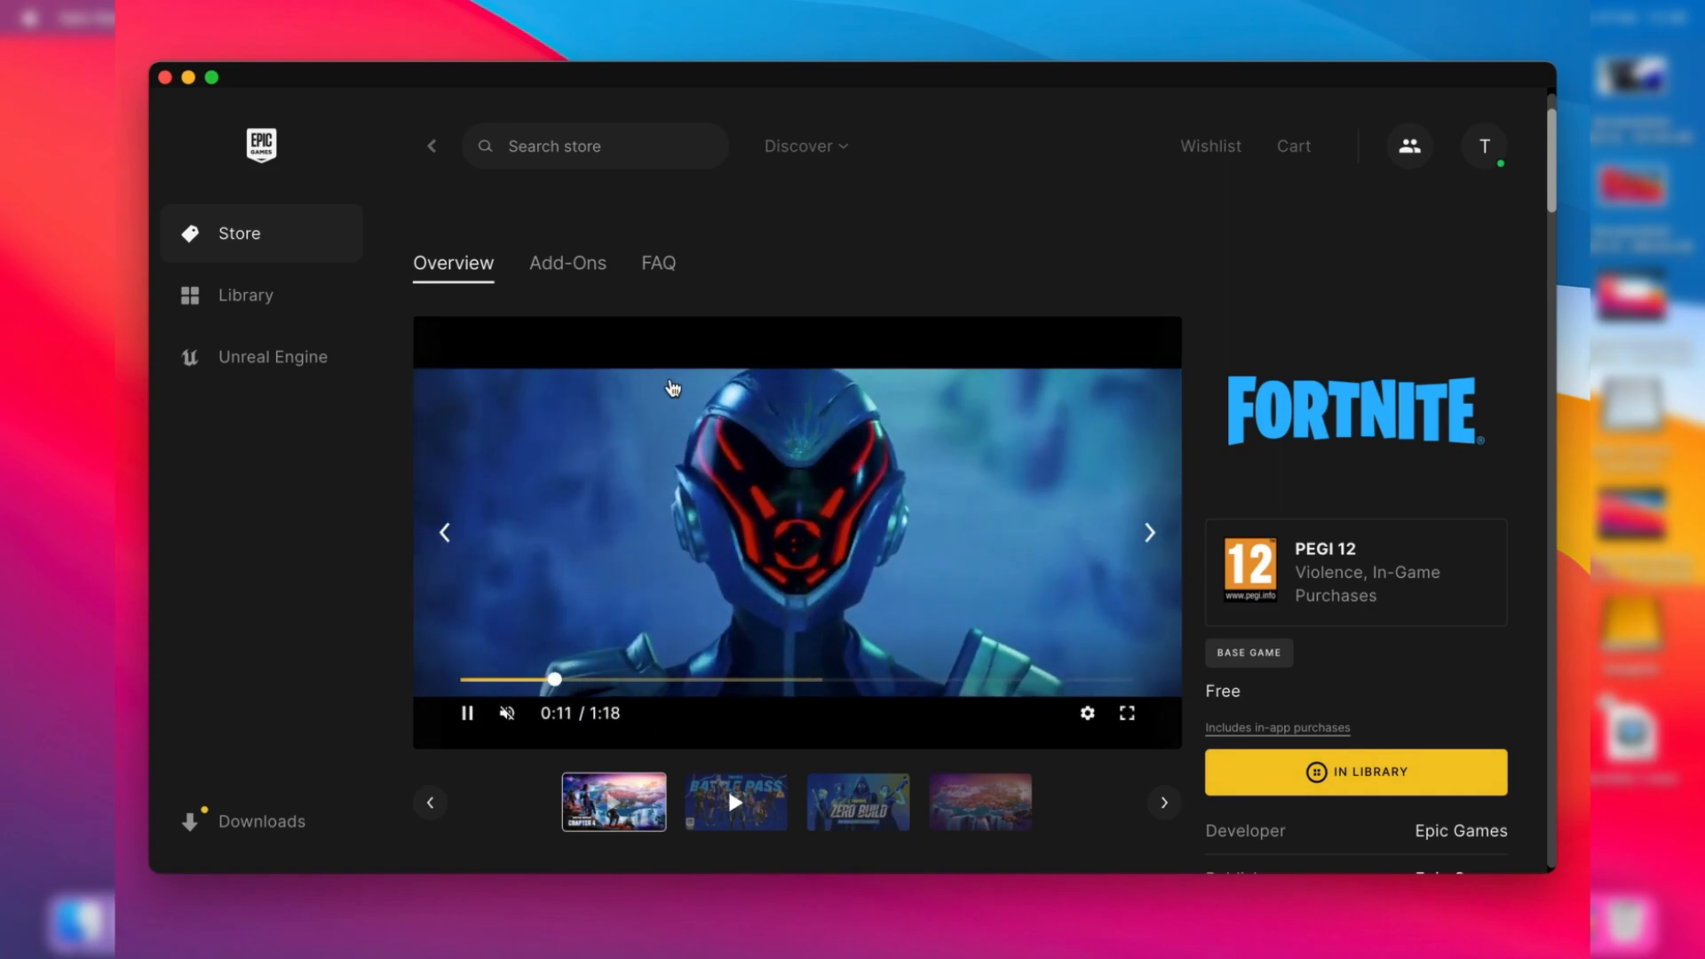
# Open Library and scroll to the game tiles showing Fortnite installing at 1%.
pyautogui.click(245, 295)
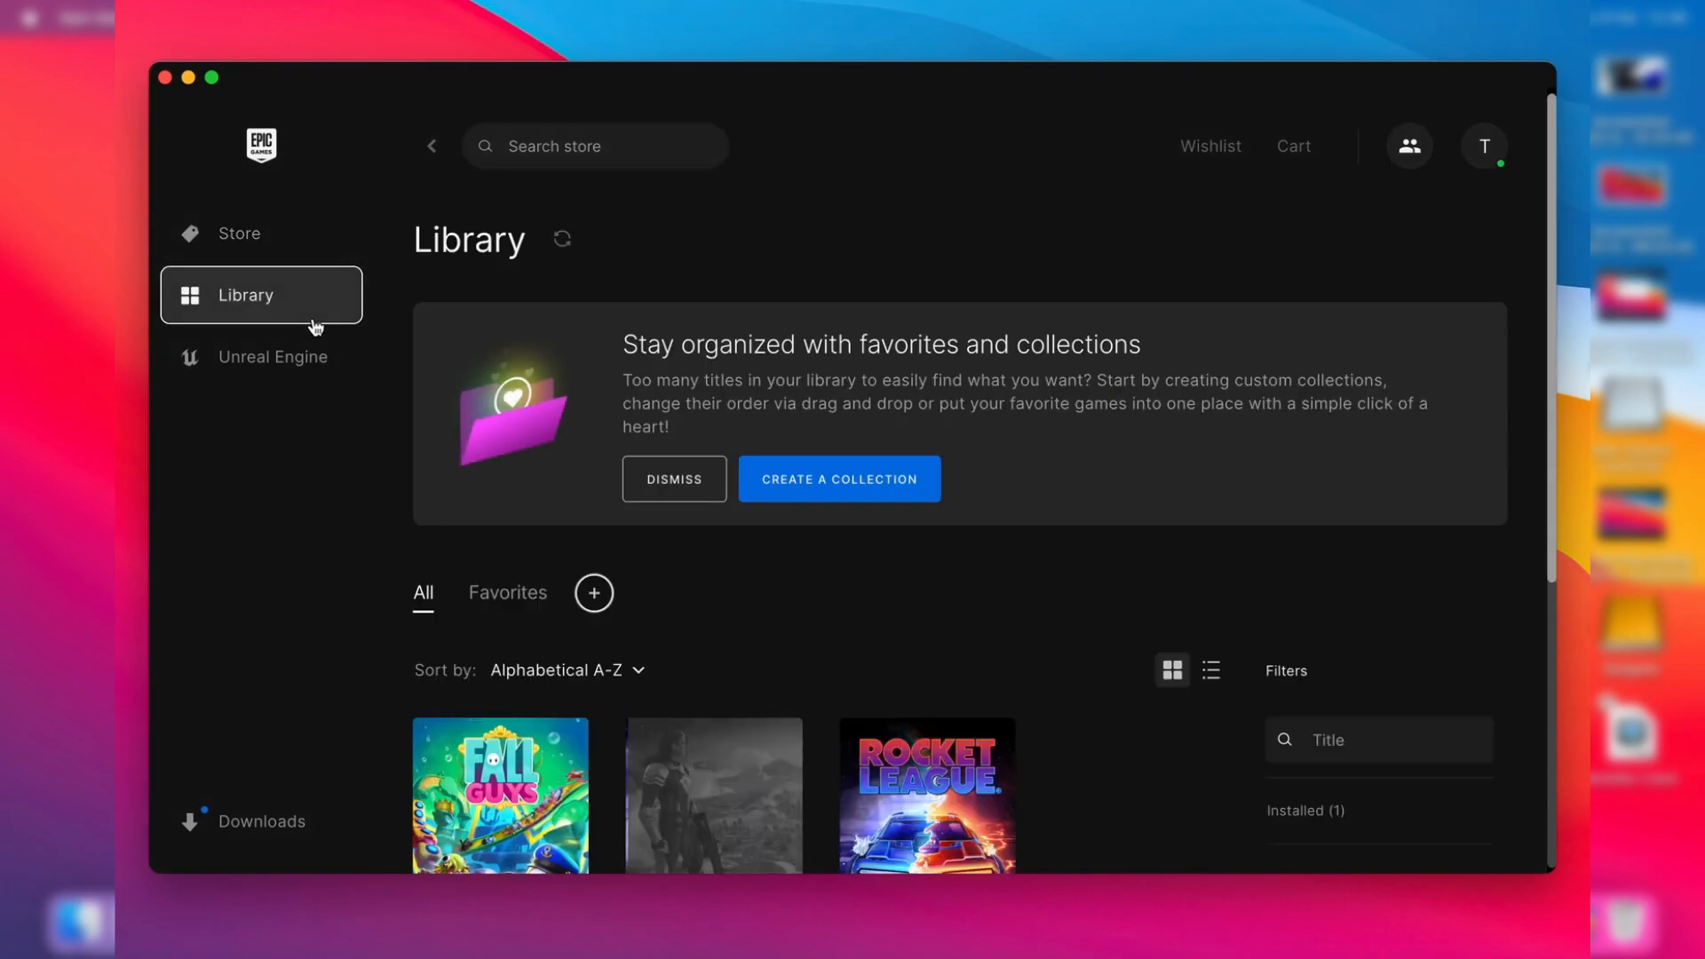
pyautogui.scroll(-3)
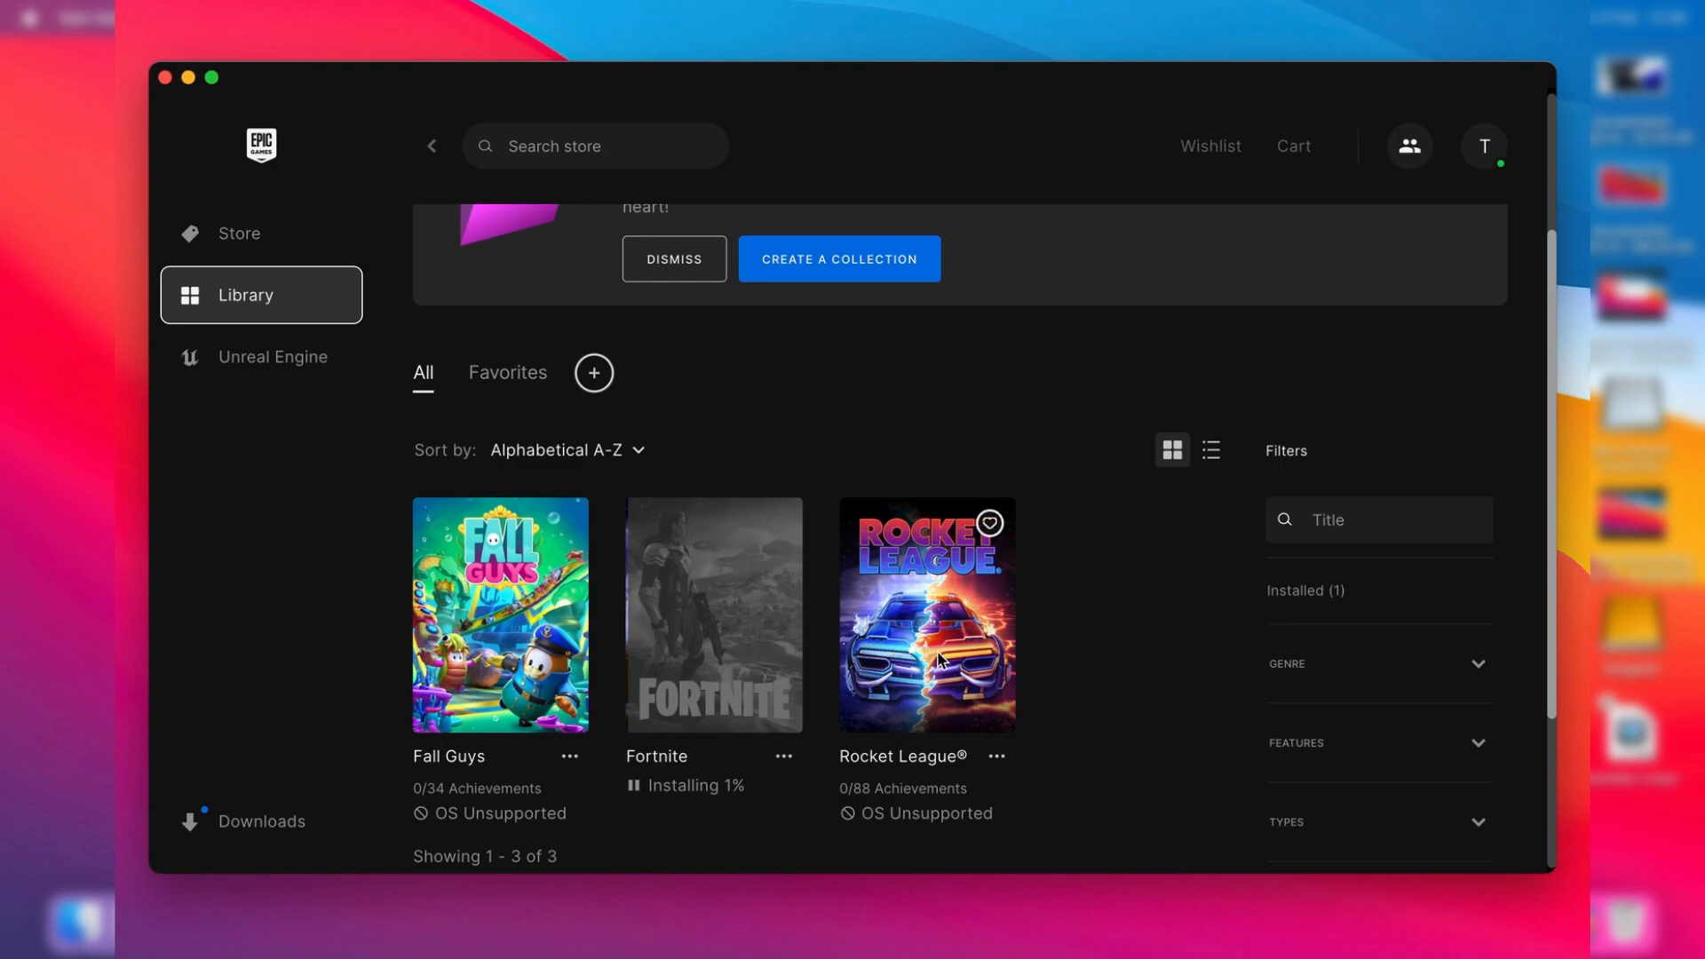
pyautogui.moveTo(646, 790)
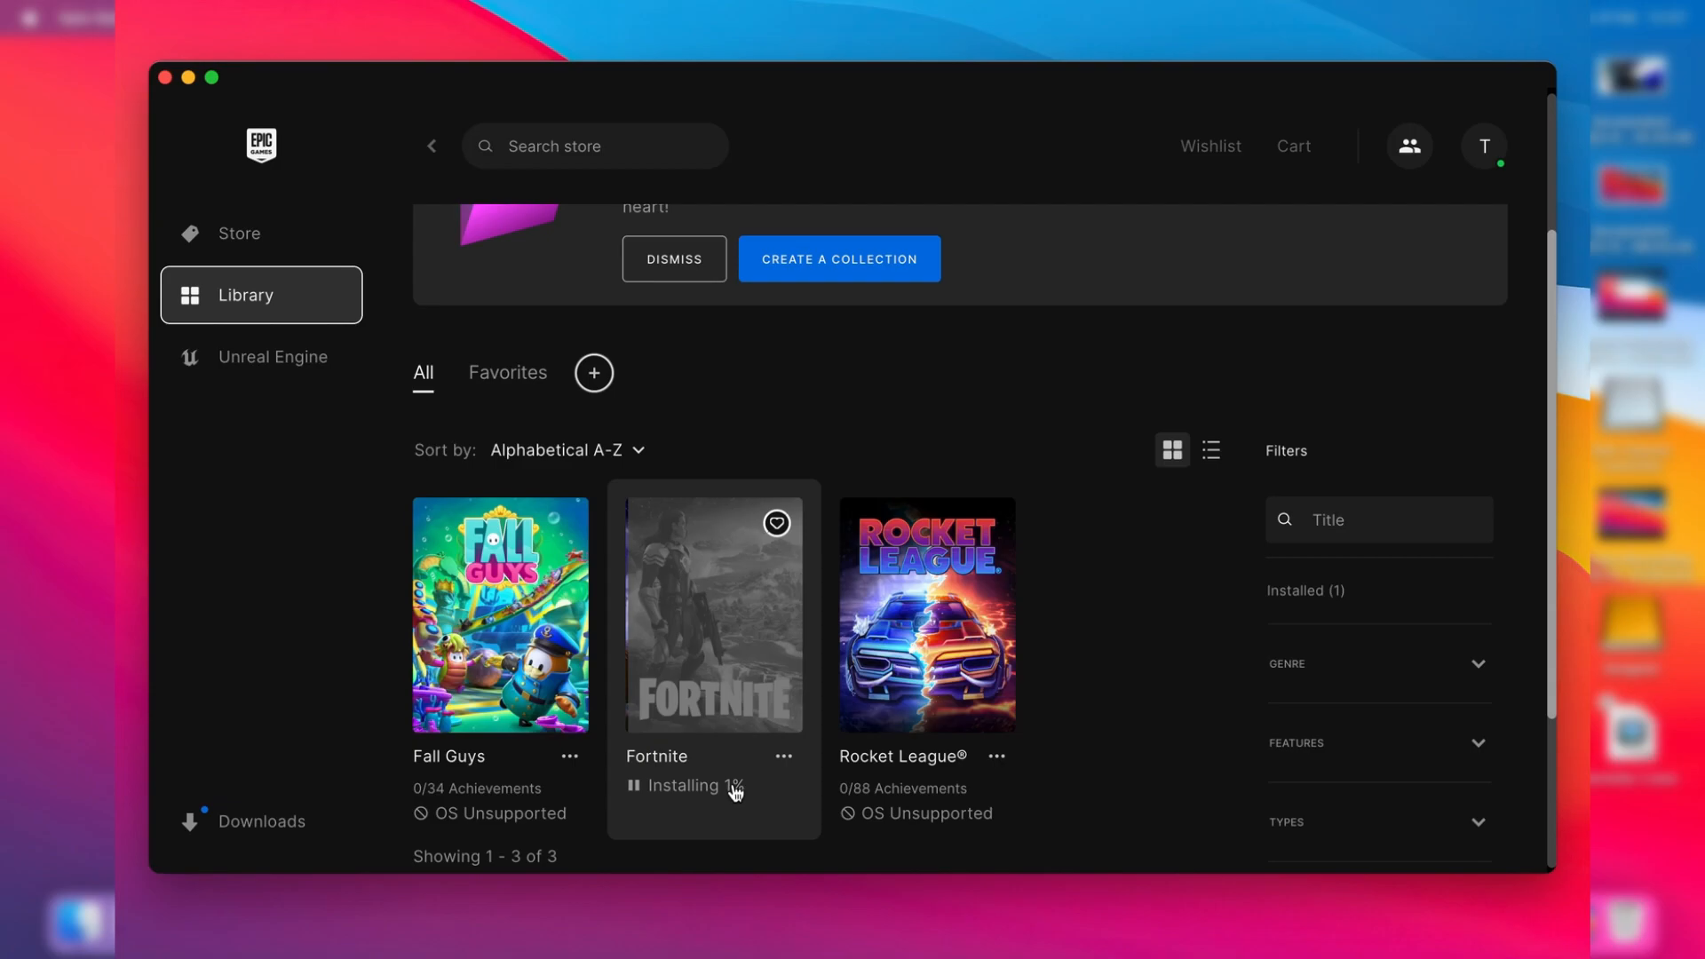
pyautogui.click(261, 820)
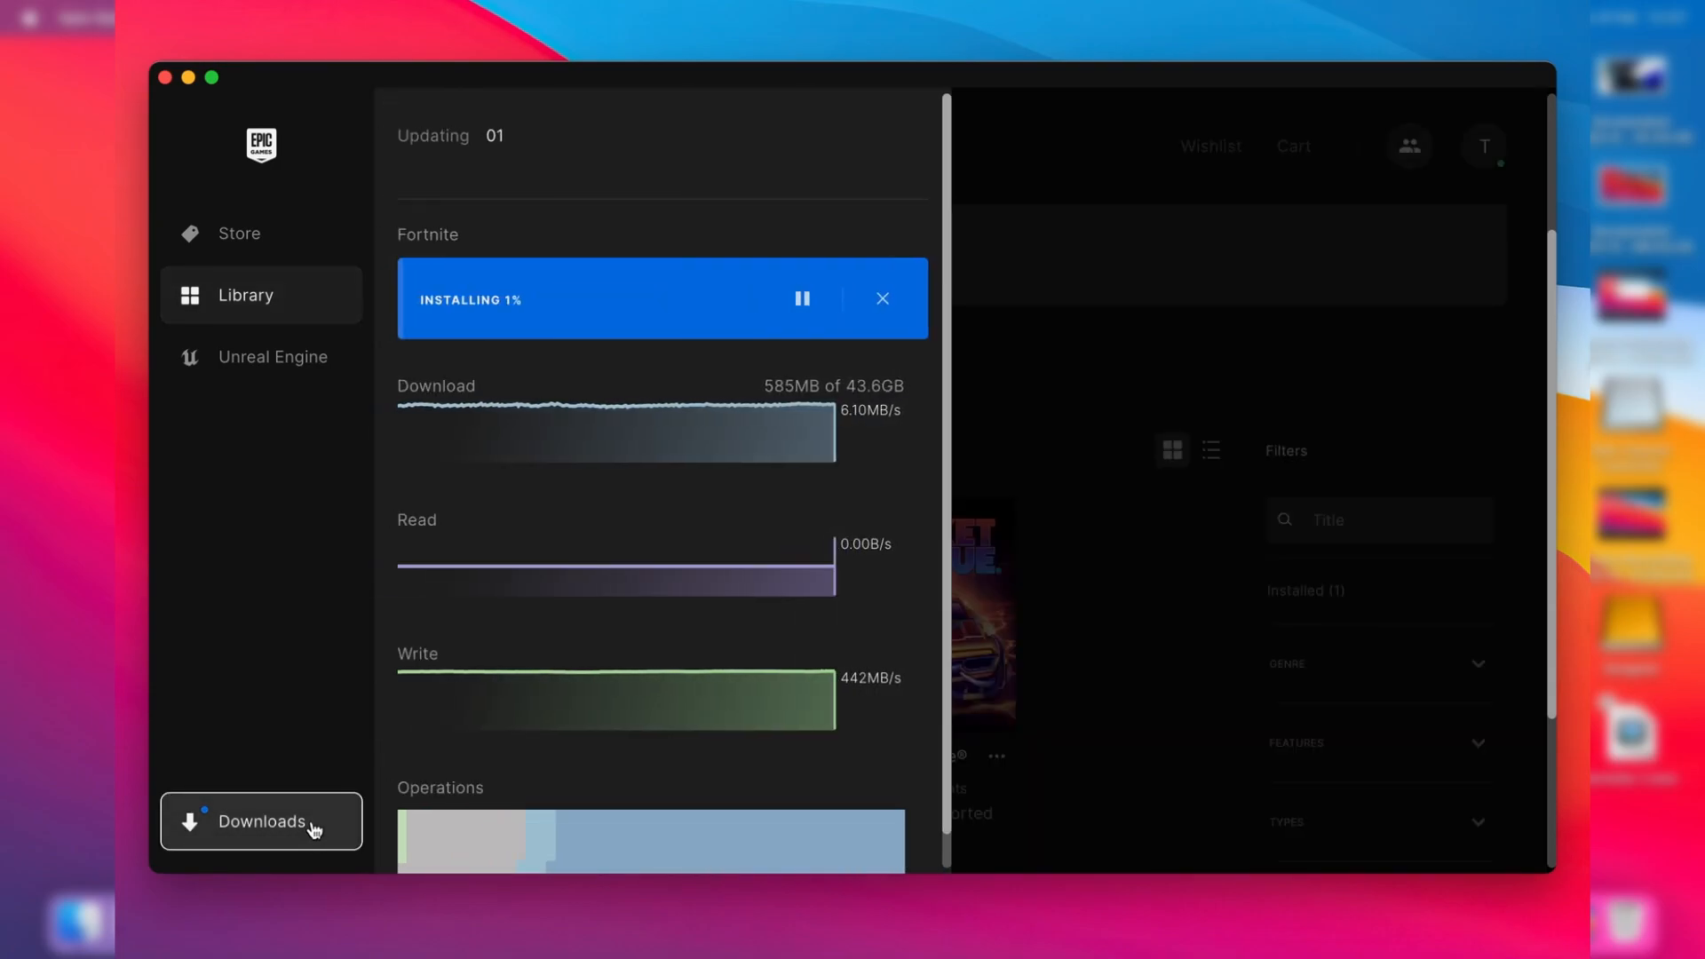
pyautogui.moveTo(764, 417)
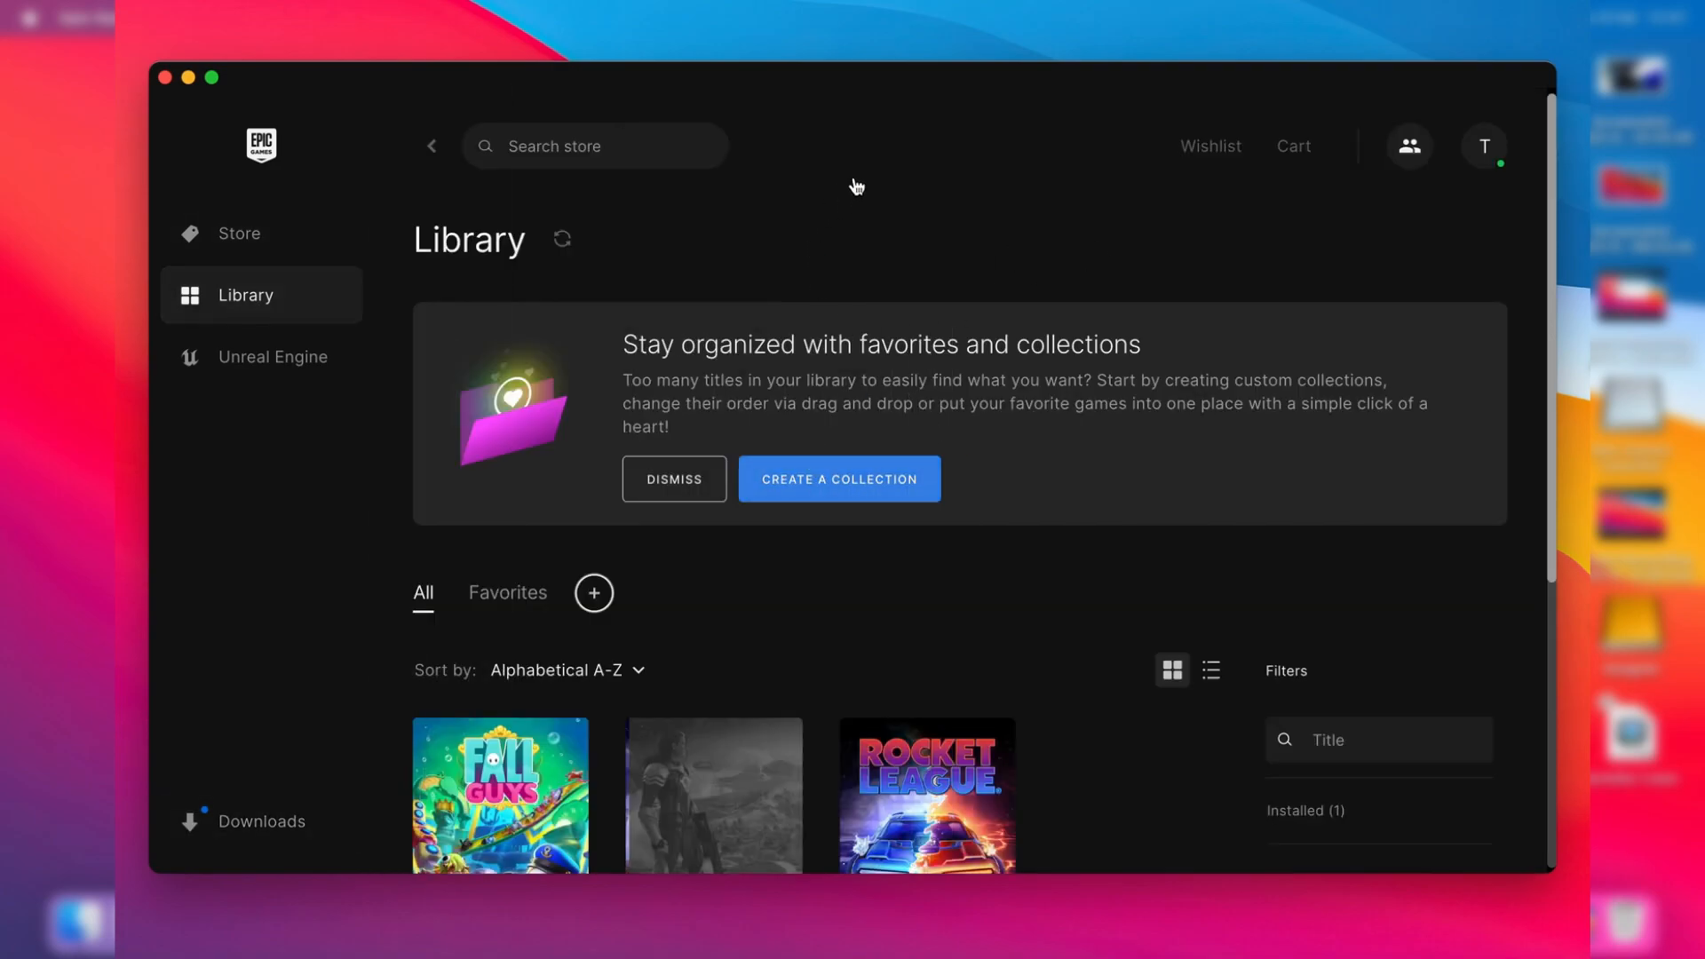
pyautogui.scroll(3)
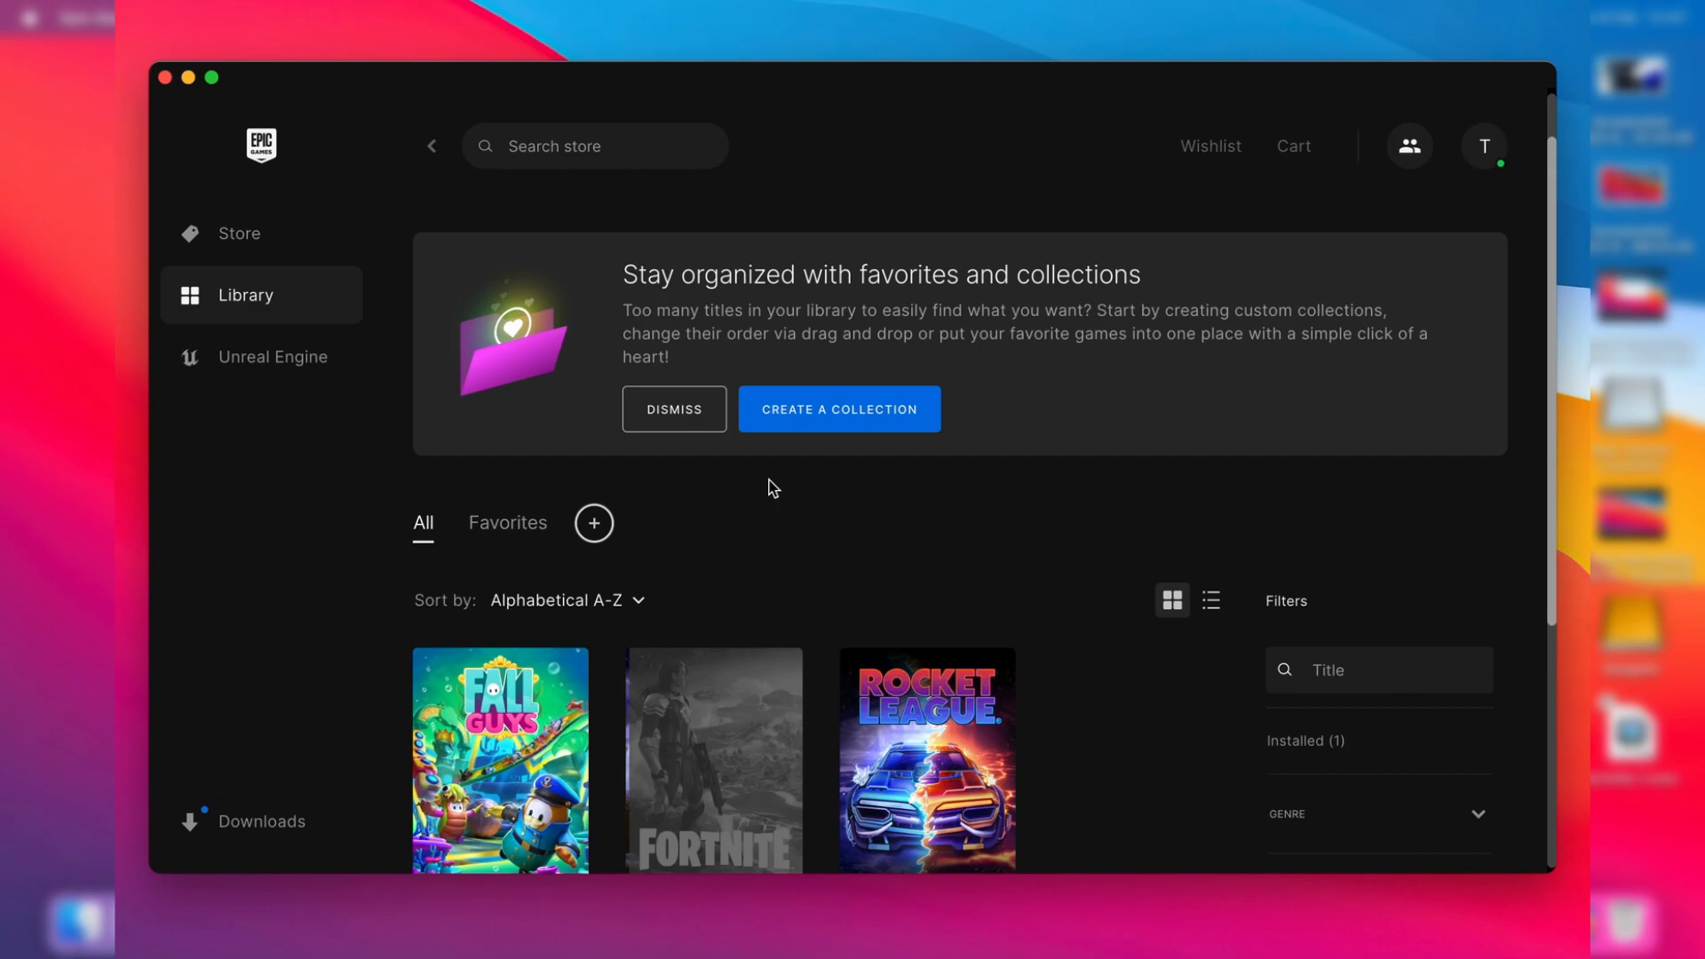